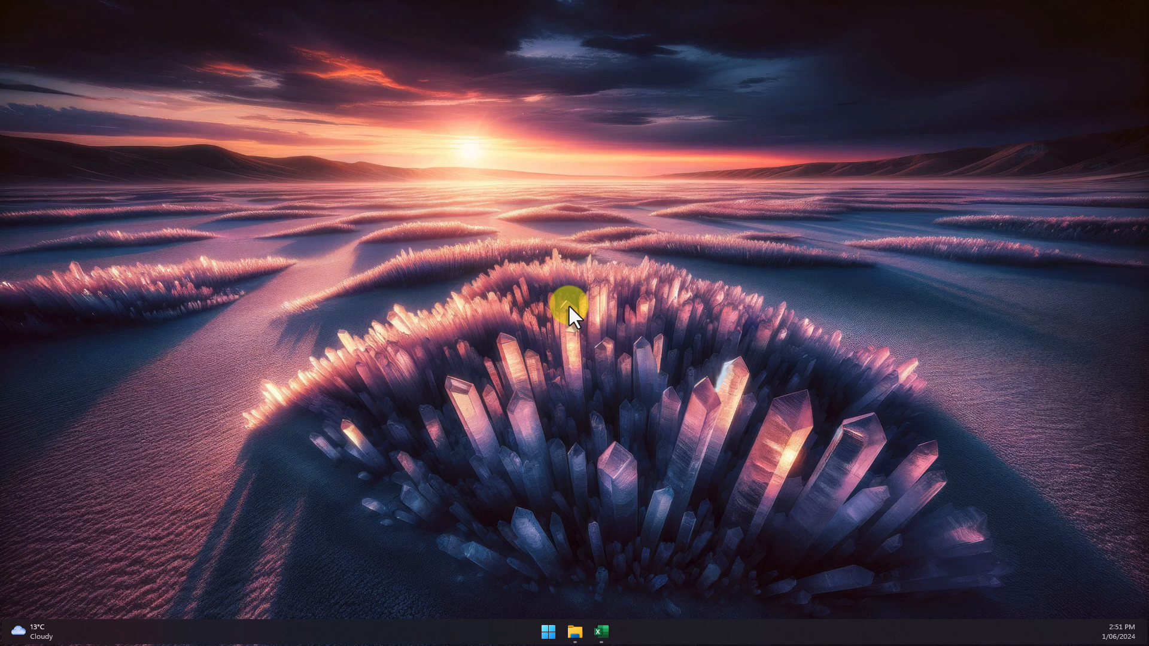
# Verify the Sales Data sheet asks for a password to unprotect, then close the workbook
pyautogui.click(601, 632)
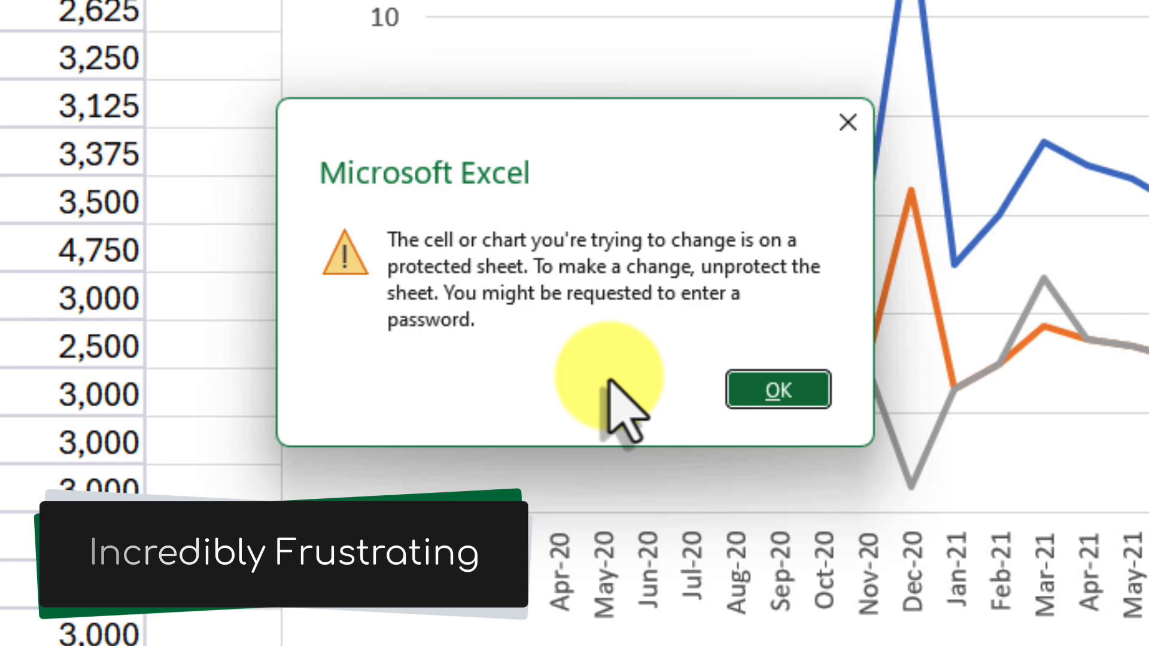
pyautogui.moveTo(776, 390)
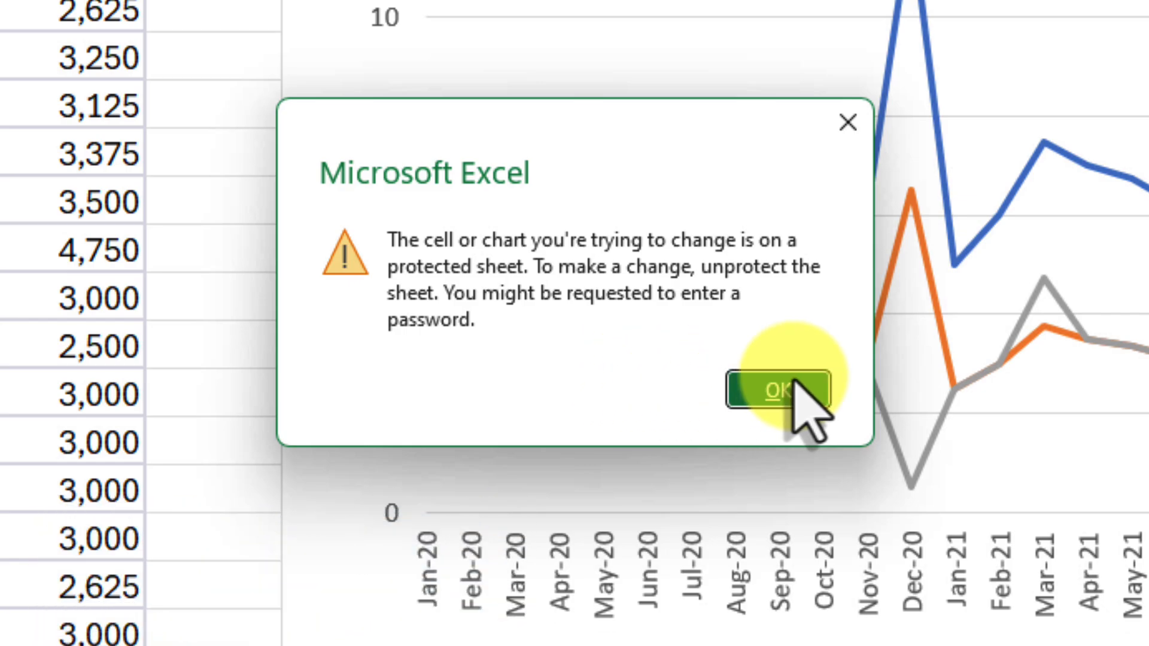
pyautogui.click(780, 387)
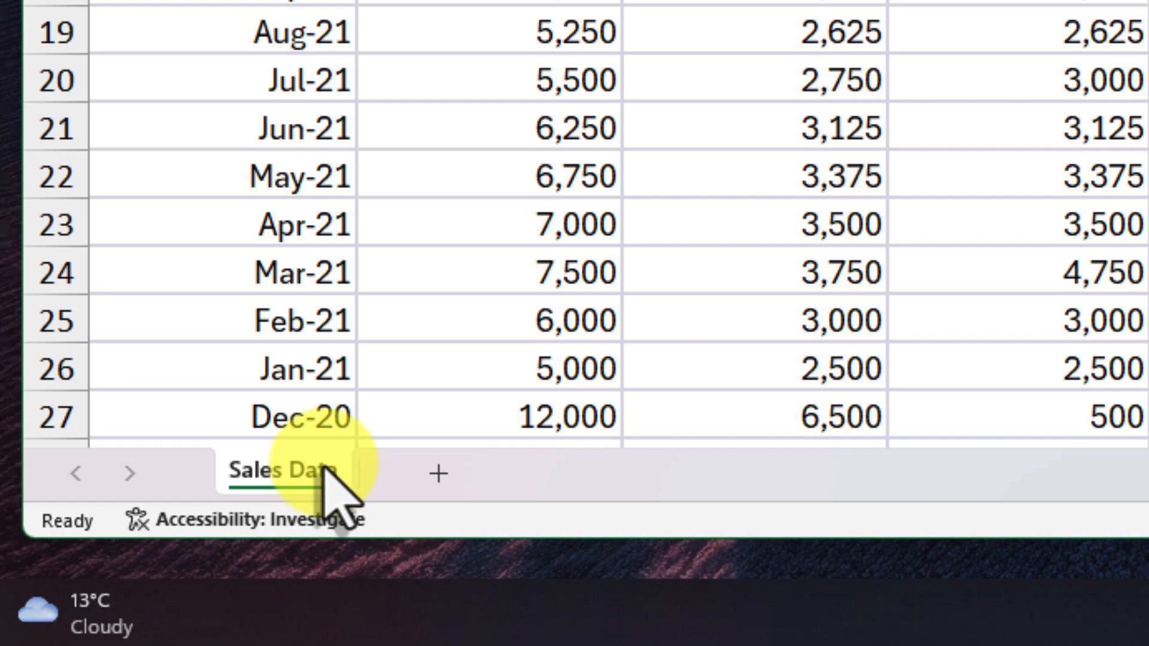
pyautogui.rightClick(292, 468)
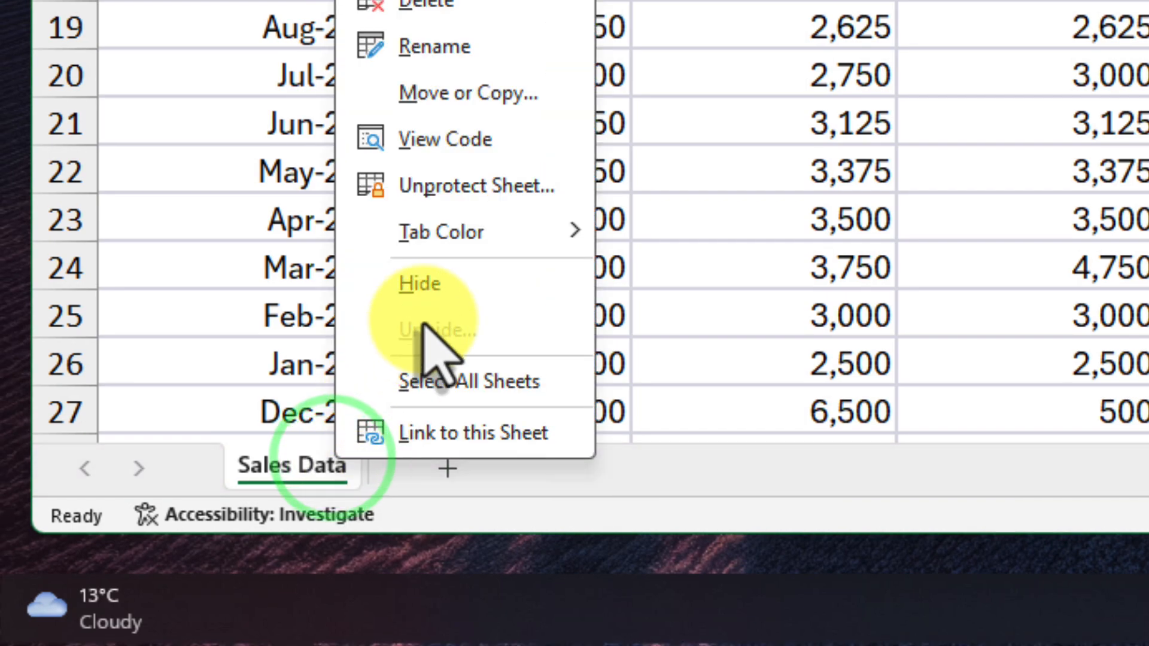
pyautogui.moveTo(514, 213)
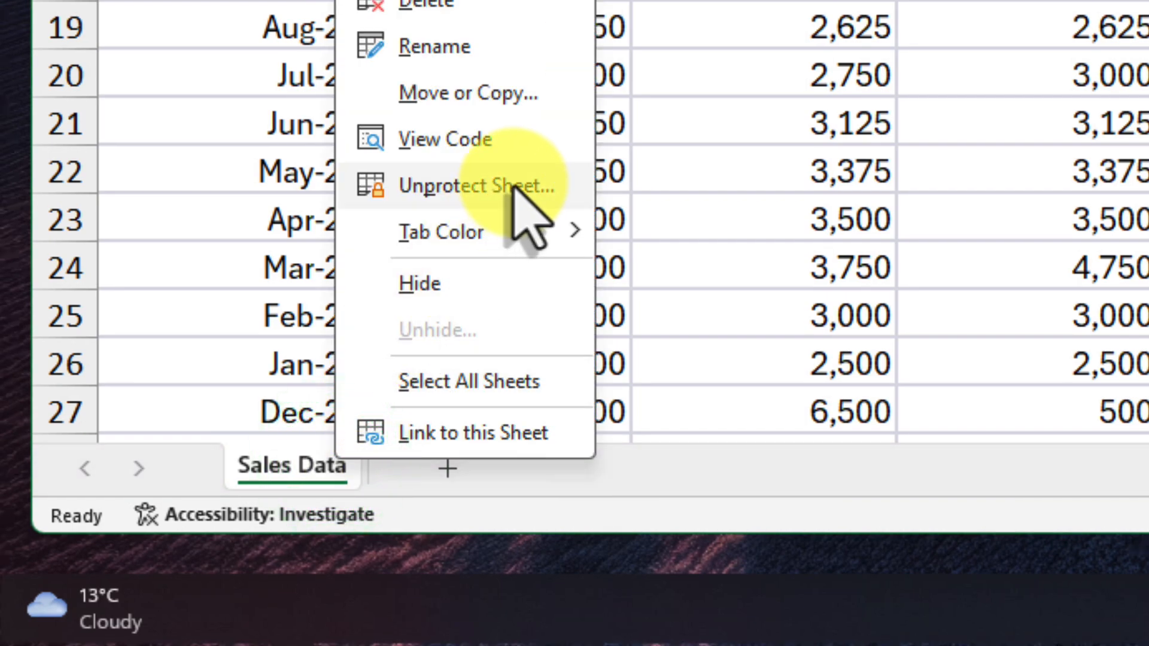
pyautogui.click(477, 186)
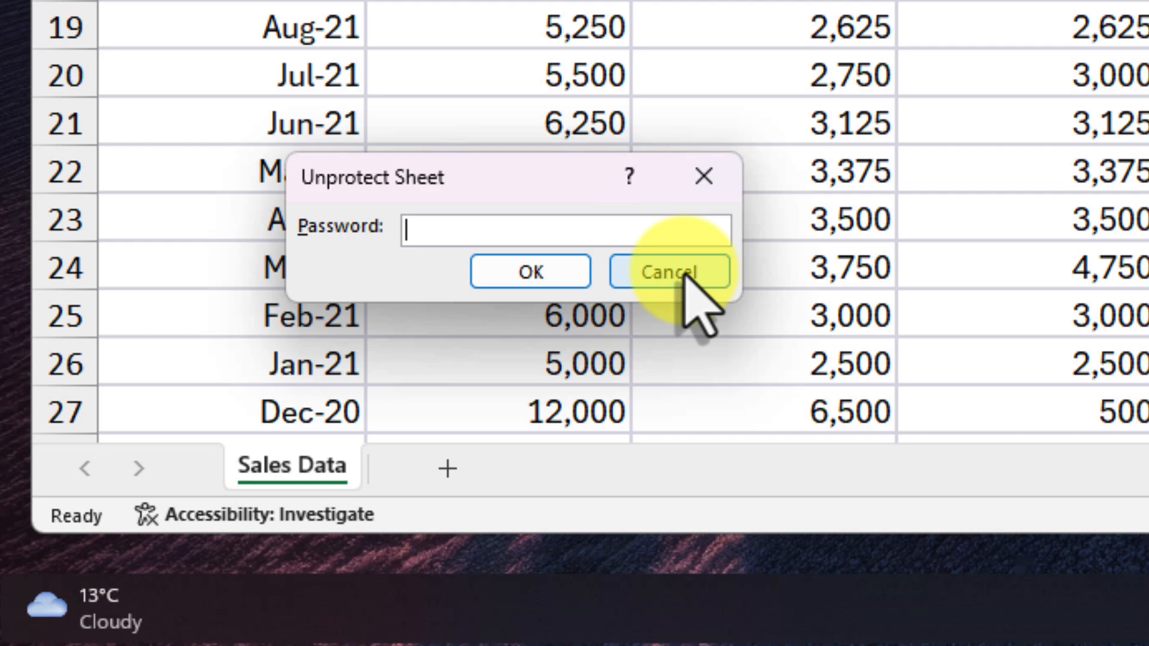
pyautogui.click(668, 272)
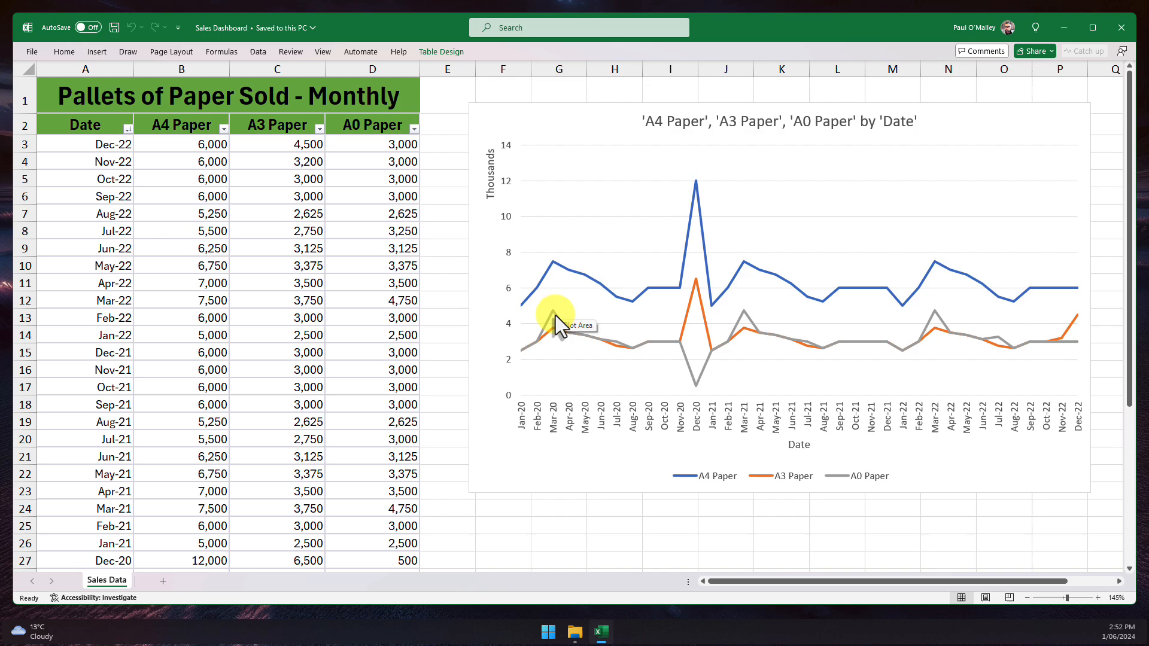
pyautogui.click(1121, 27)
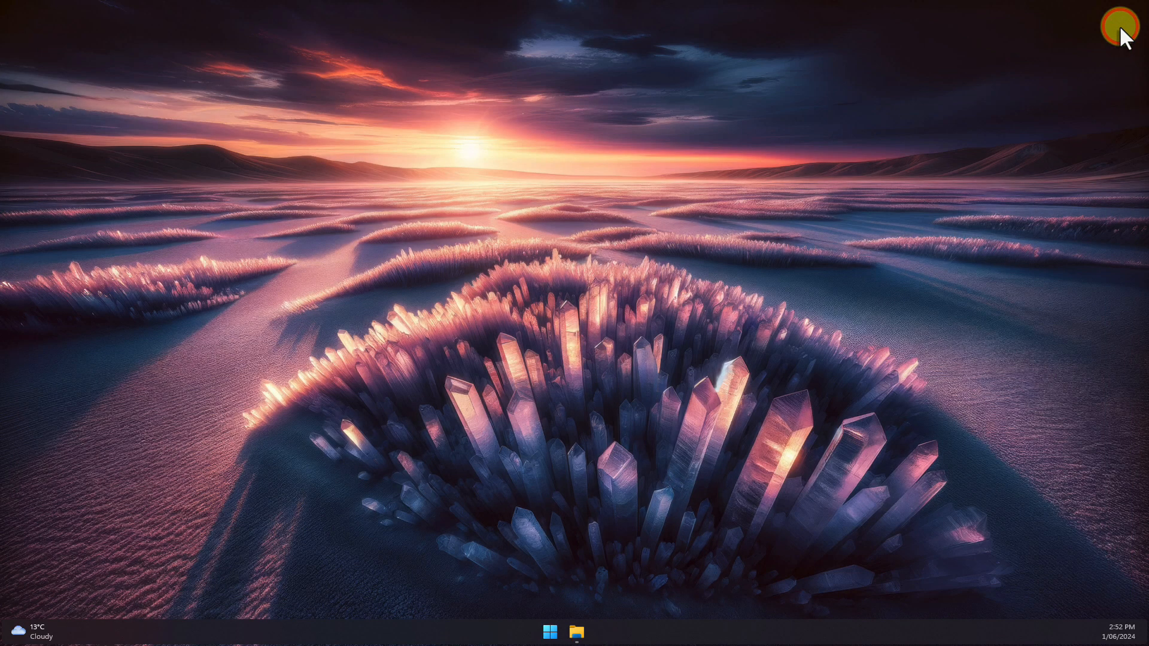
# Create a copy of Sales Dashboard.xlsx renamed 'Sales Dashboard - Unlocked'
pyautogui.click(576, 630)
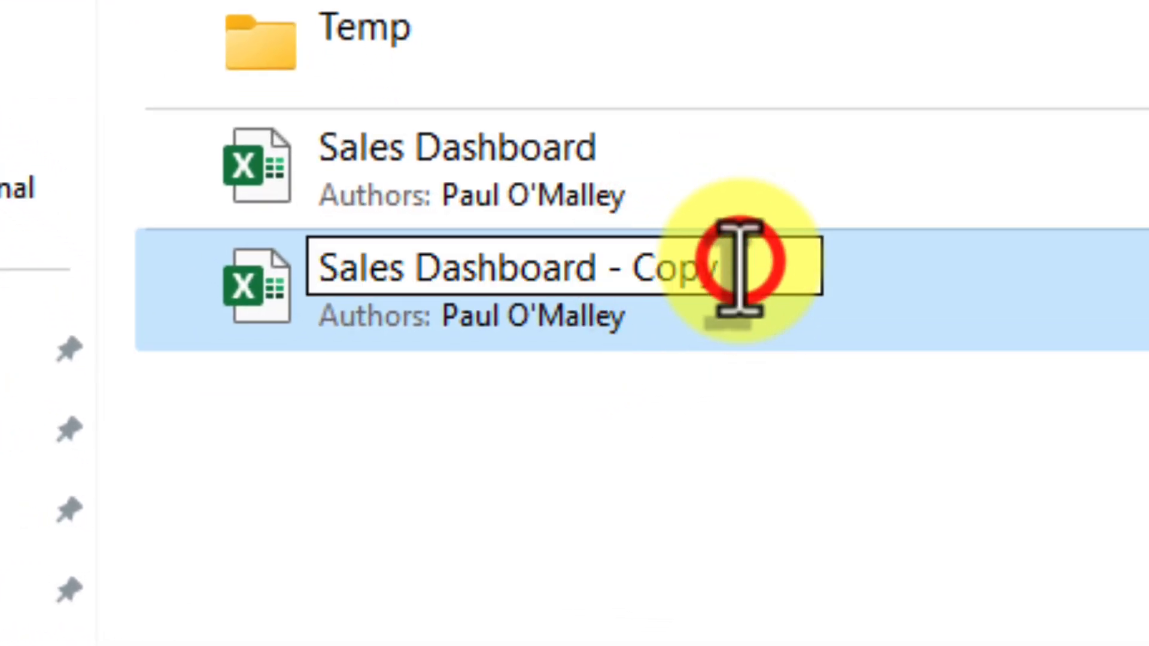
pyautogui.write('U')
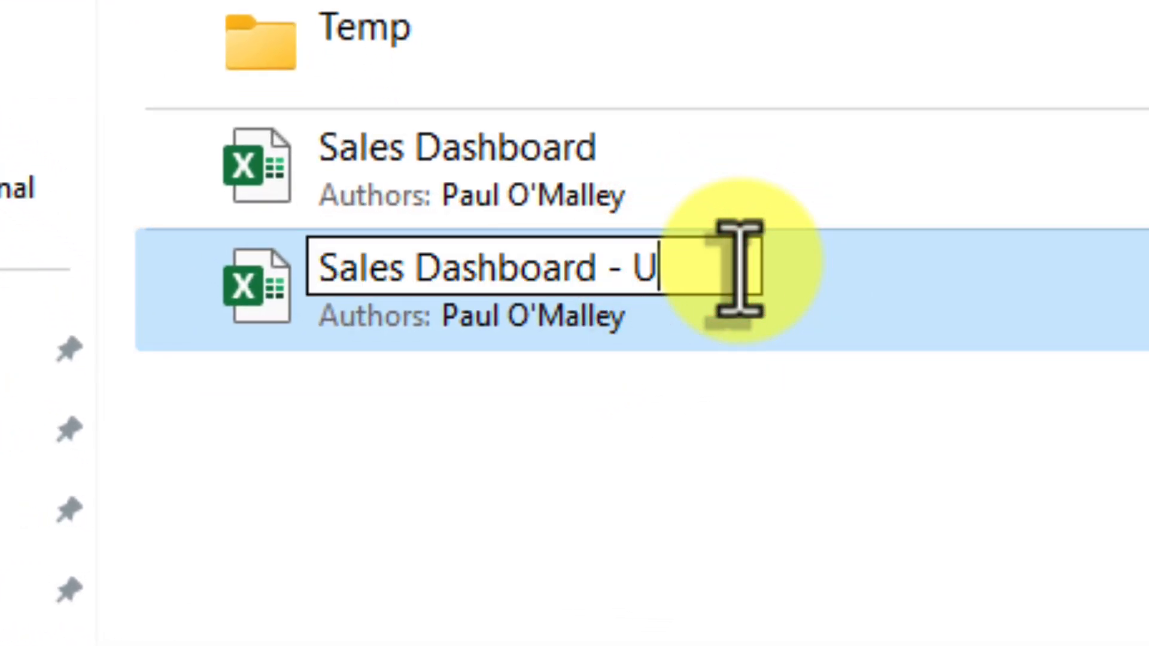
pyautogui.write('nlocked')
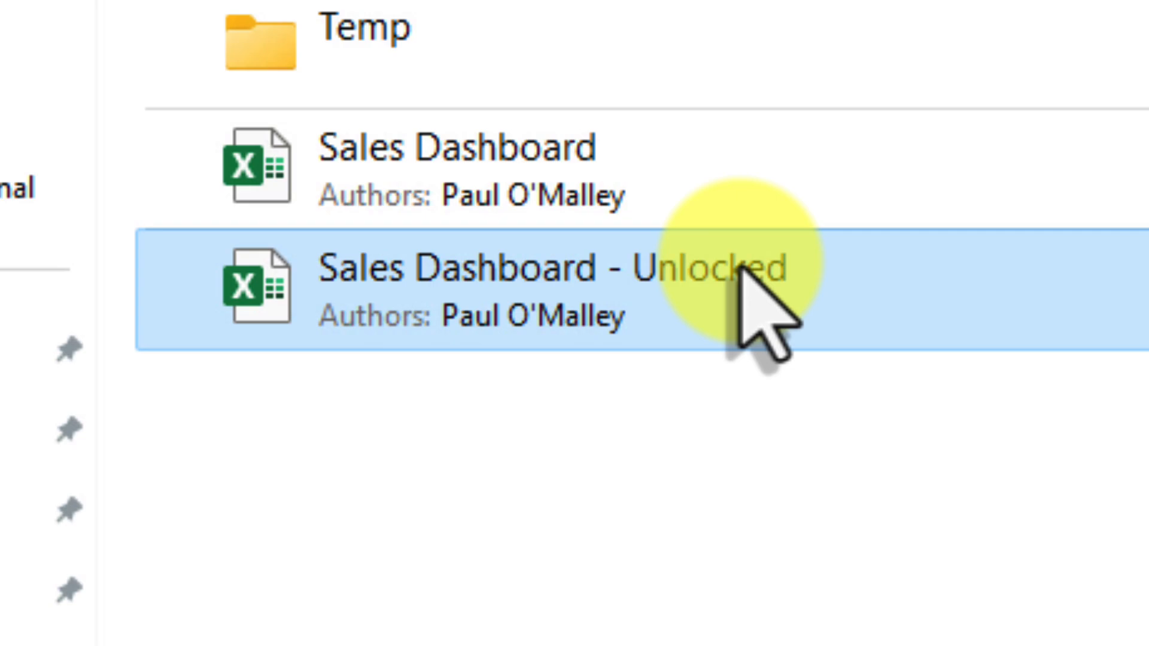
pyautogui.click(876, 377)
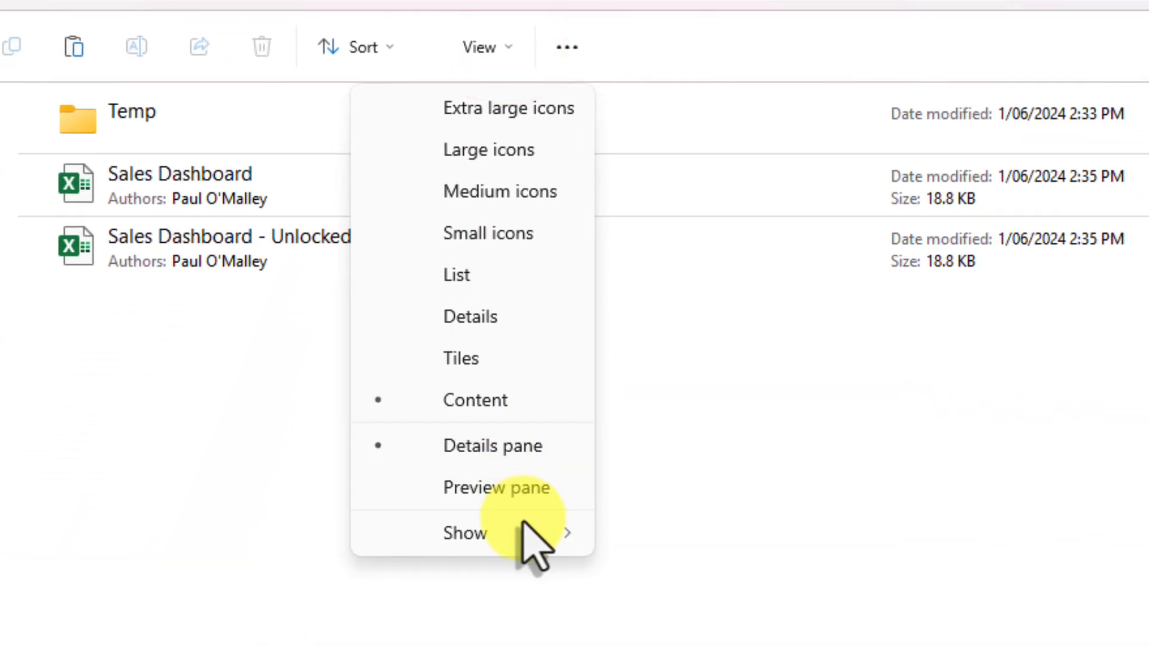
# Show file name extensions and change the copy's .xlsx extension to .zip, confirming the warning
pyautogui.click(464, 533)
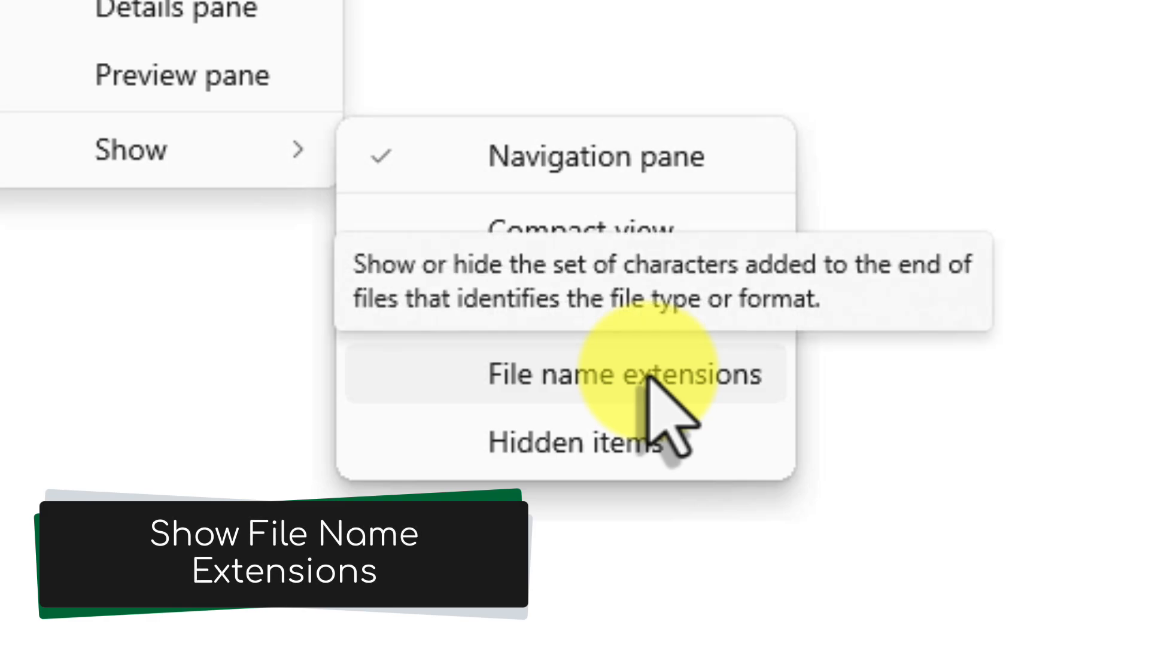
pyautogui.click(626, 373)
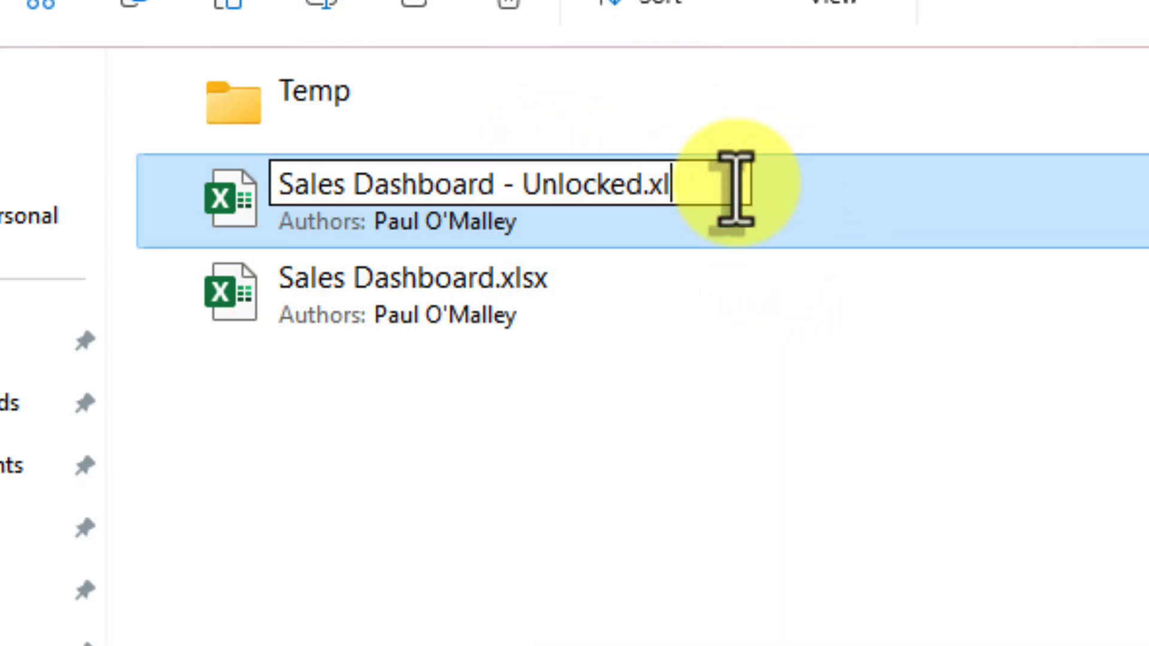
pyautogui.write('zip')
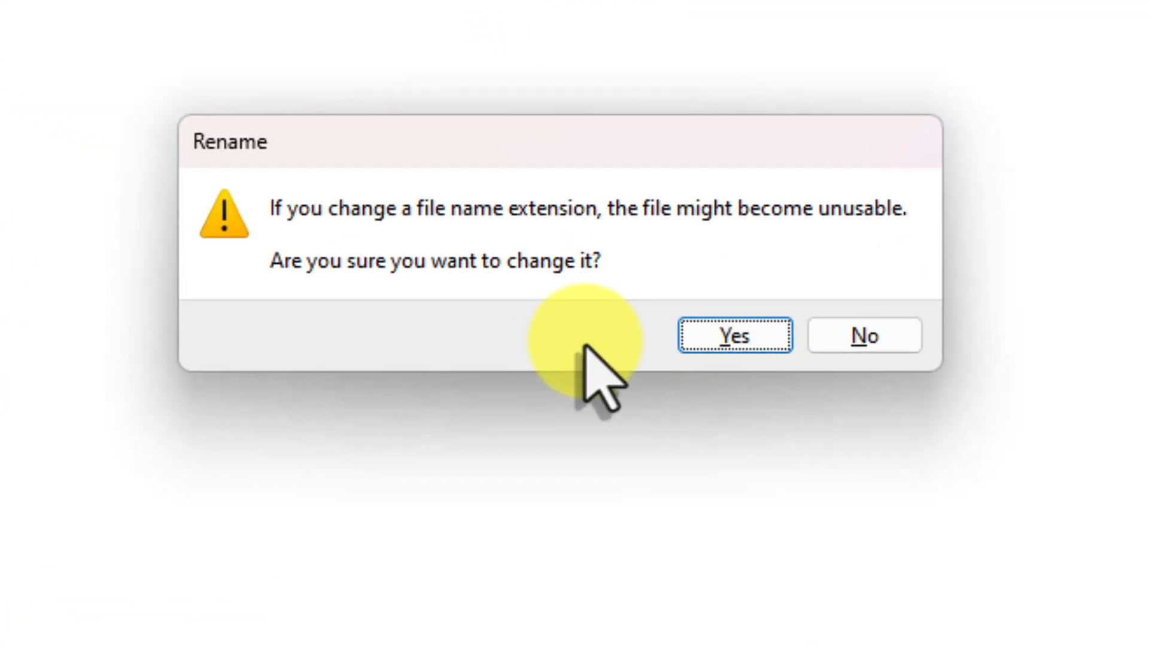
pyautogui.moveTo(733, 335)
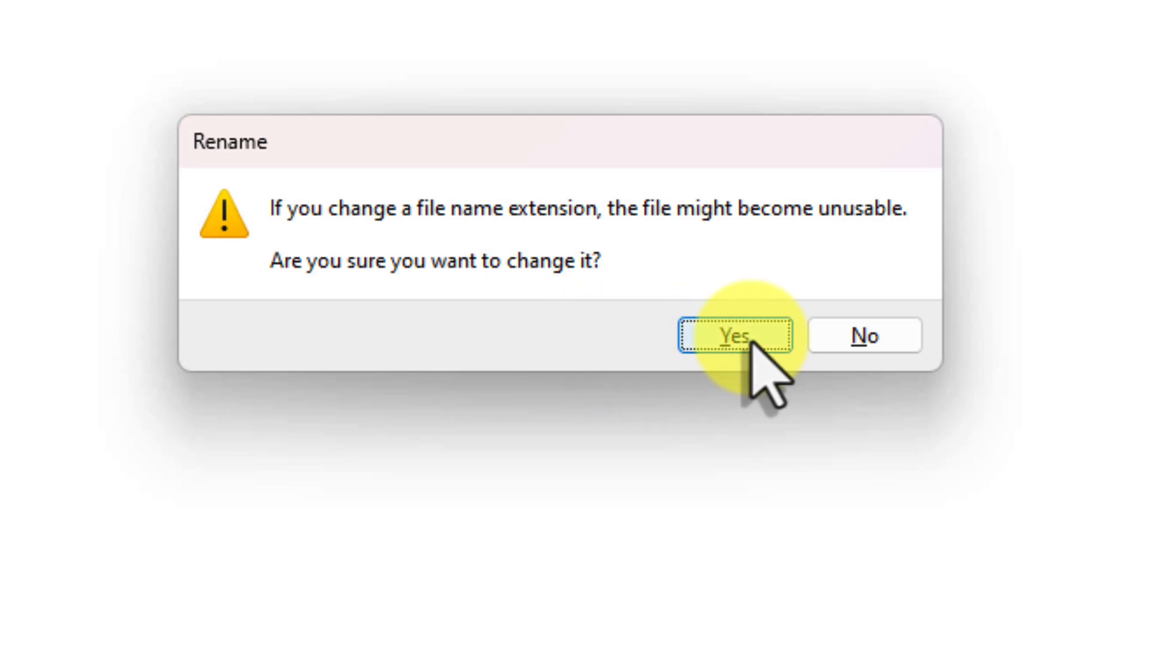
pyautogui.click(736, 335)
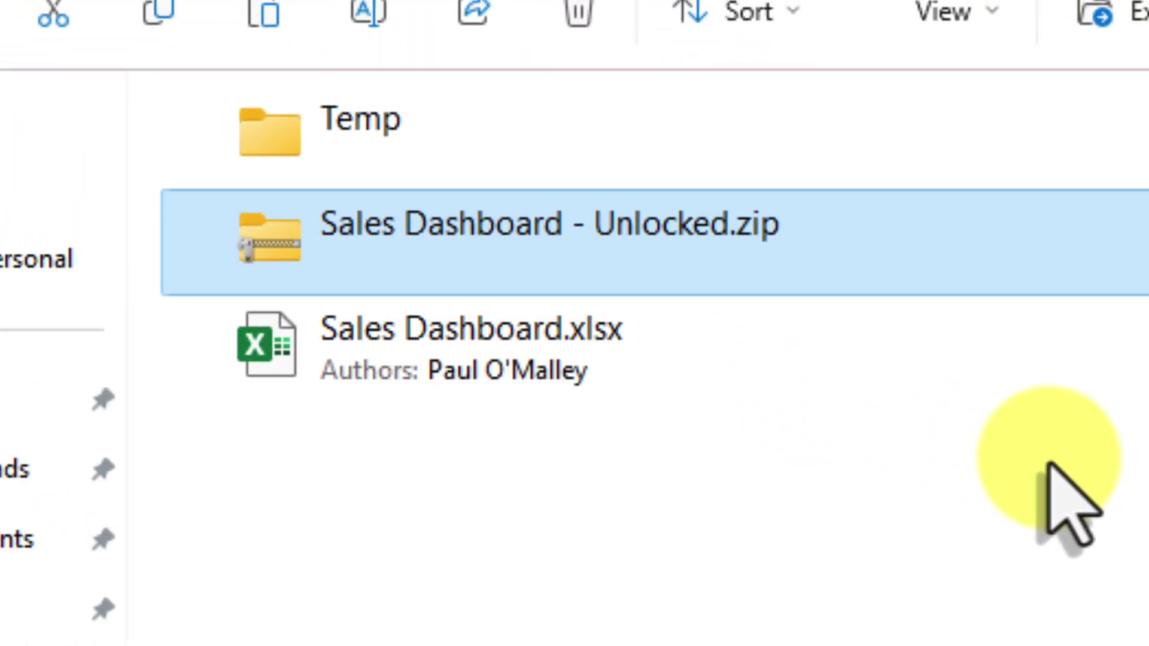
pyautogui.moveTo(1019, 271)
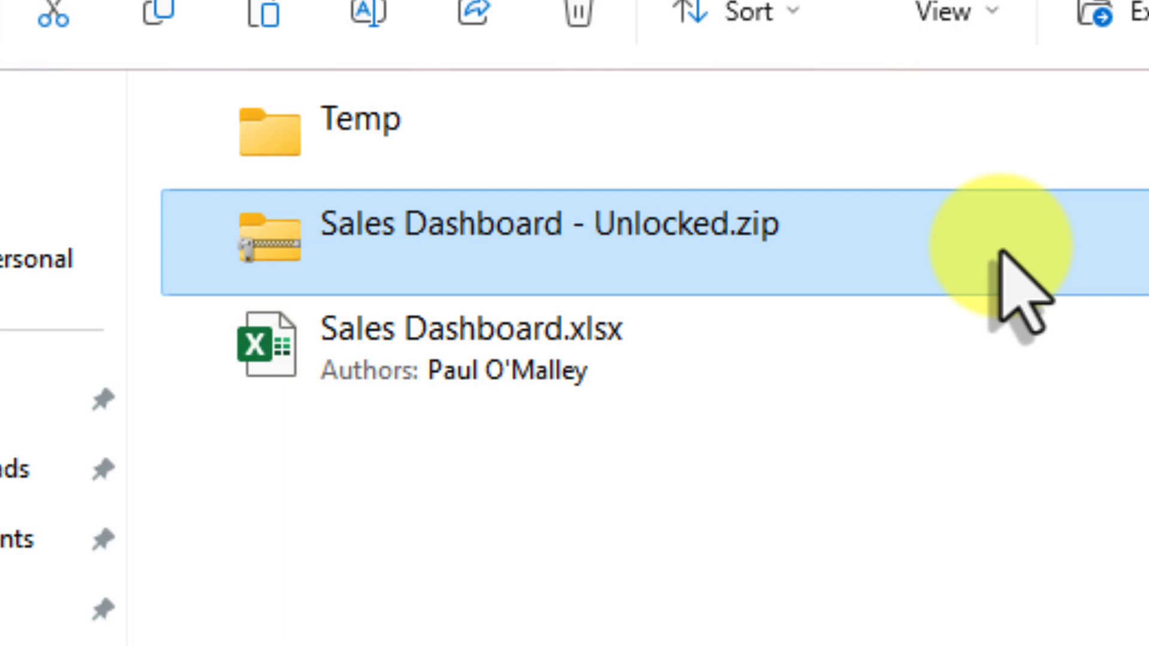
# Browse into Sales Dashboard - Unlocked.zip and its xl folder
pyautogui.doubleClick(543, 224)
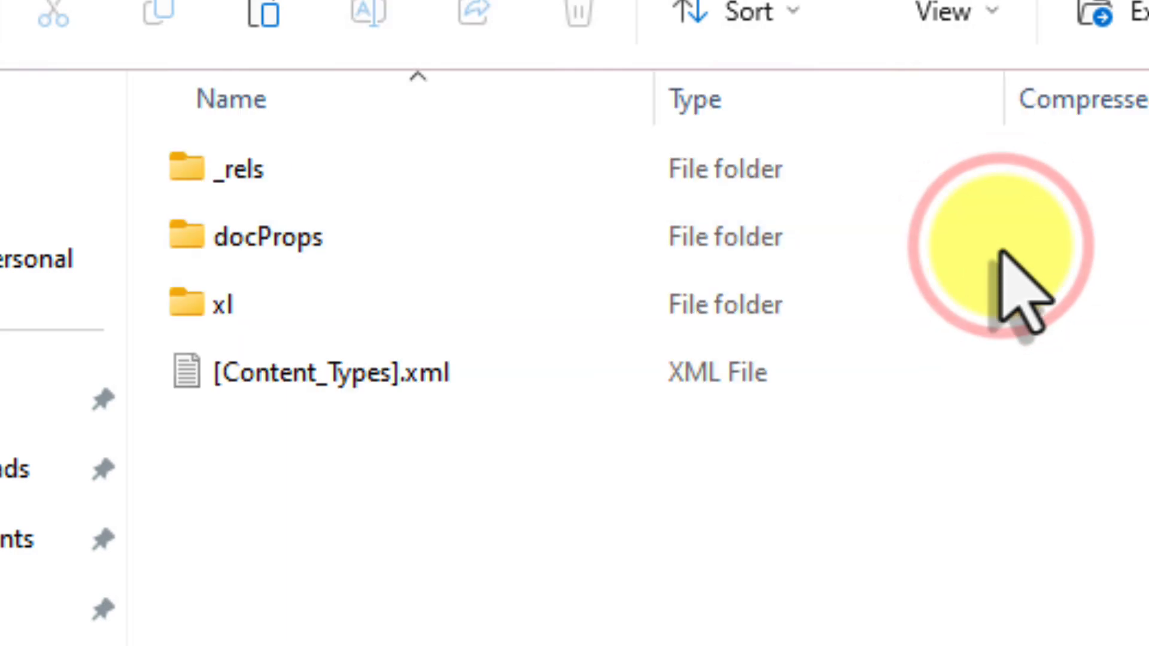
pyautogui.moveTo(418, 476)
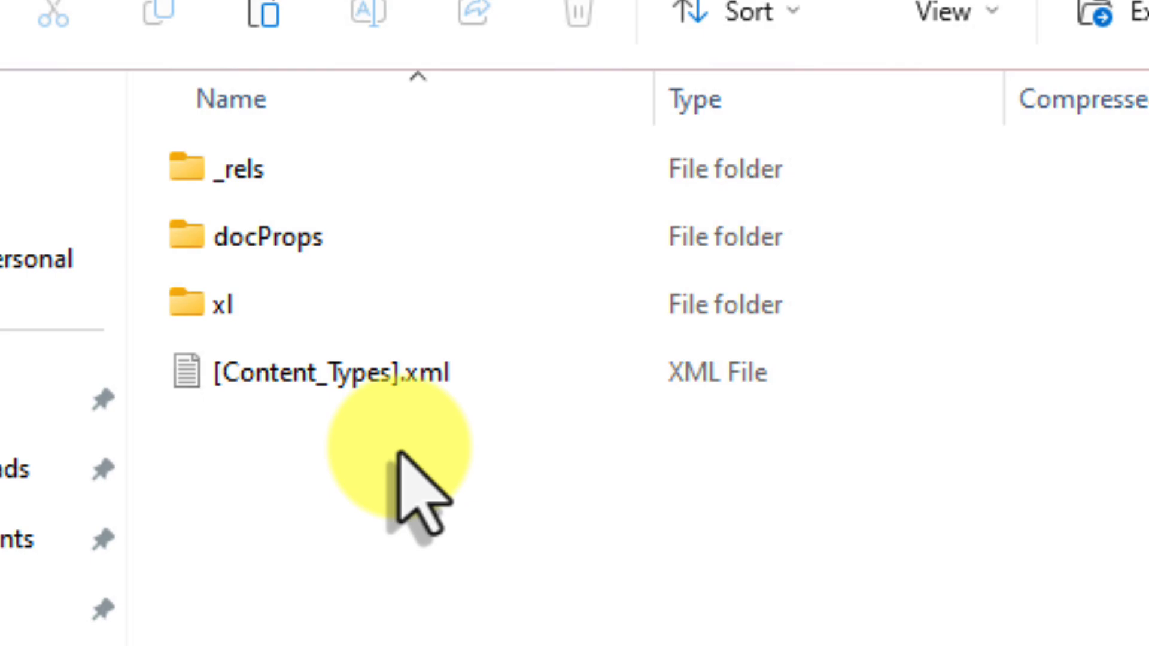
pyautogui.click(228, 304)
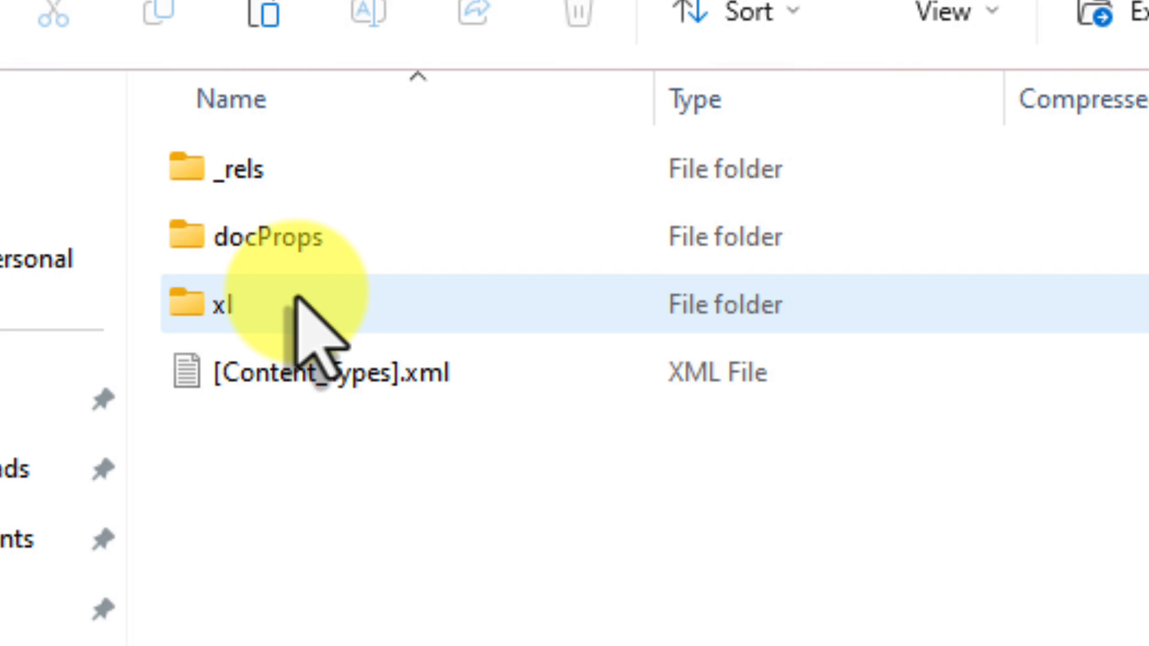
pyautogui.click(220, 305)
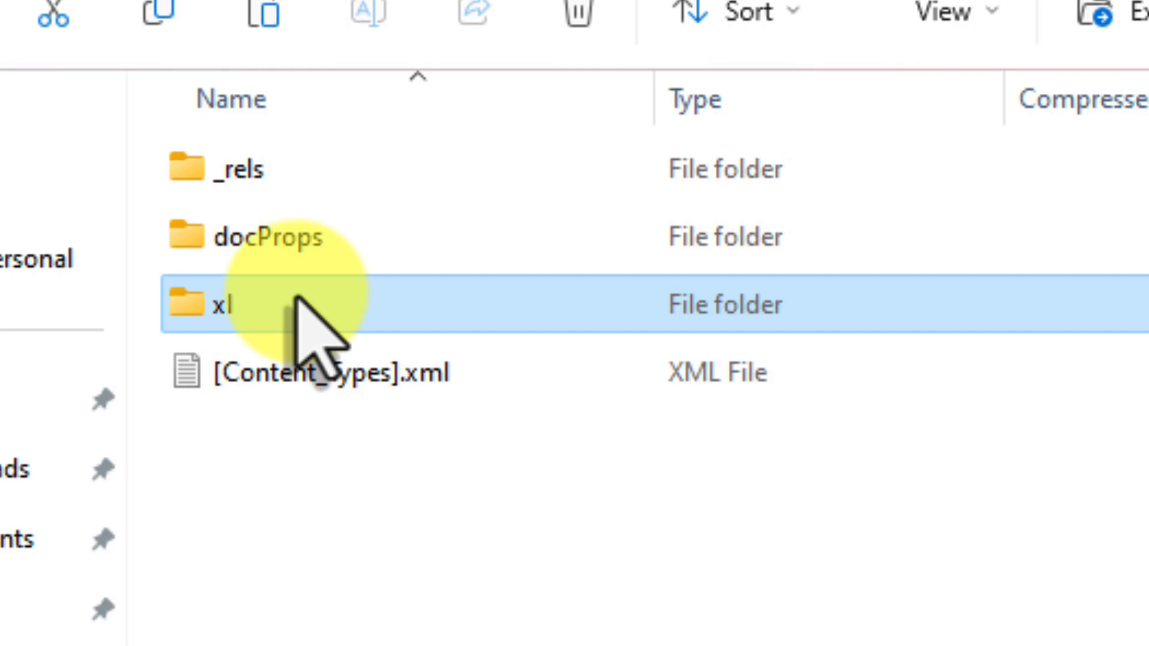
pyautogui.doubleClick(227, 305)
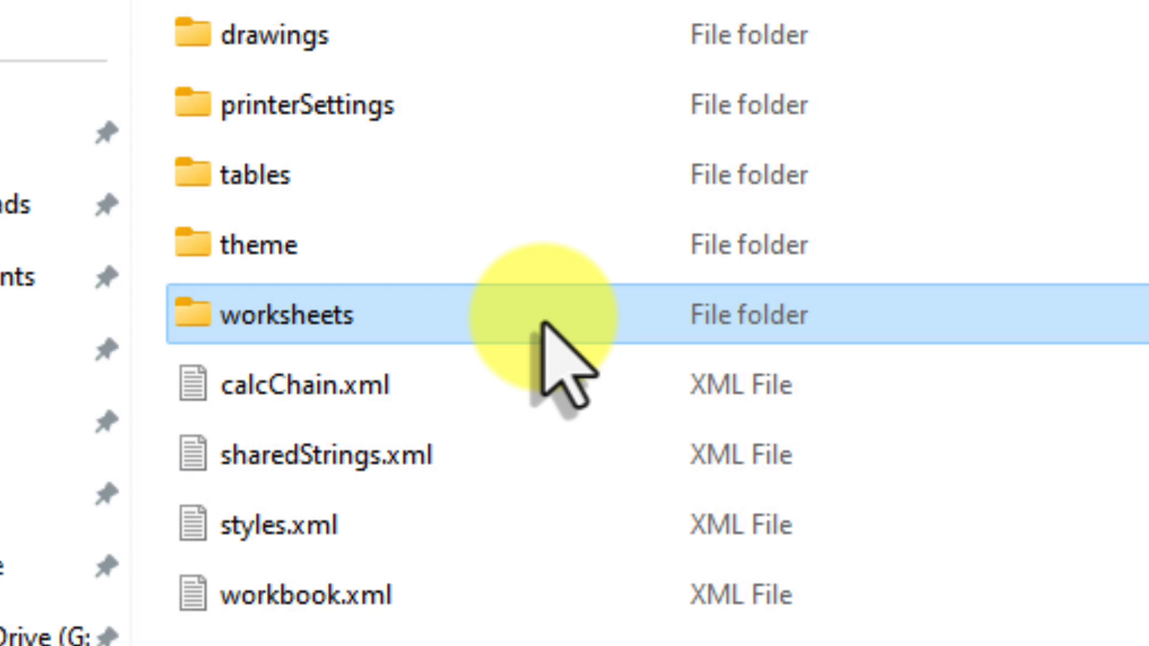
# Copy sheet1.xml from the archive's worksheets folder and paste it into the Temp folder
pyautogui.doubleClick(267, 315)
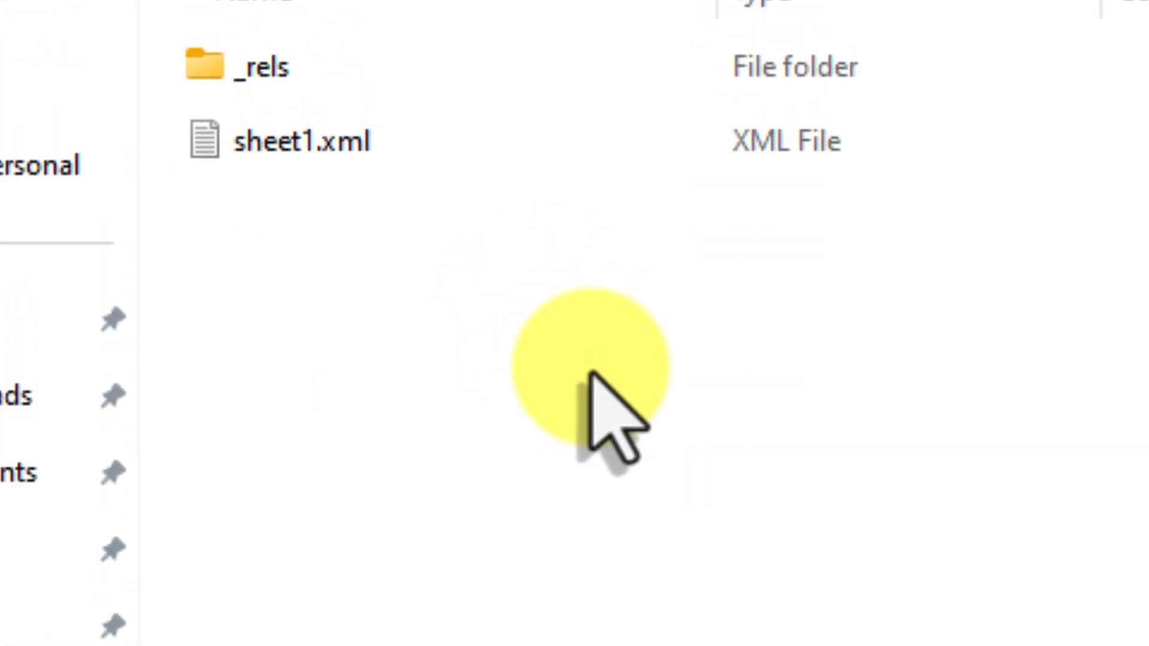
pyautogui.scroll(3)
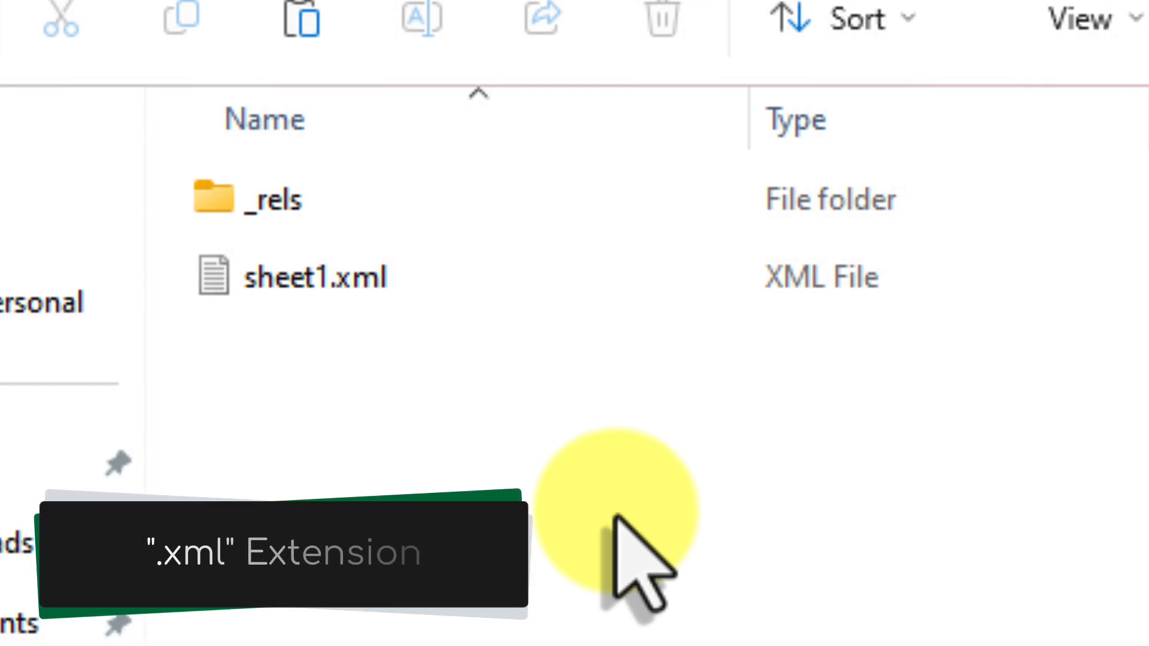
pyautogui.click(315, 277)
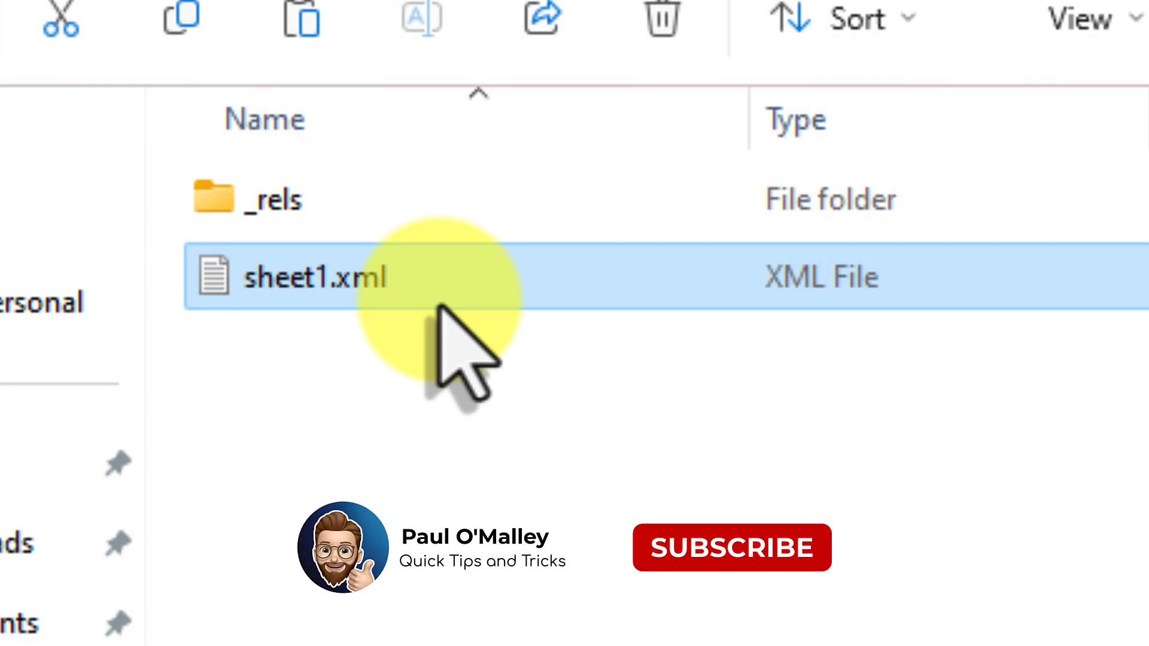
pyautogui.click(731, 547)
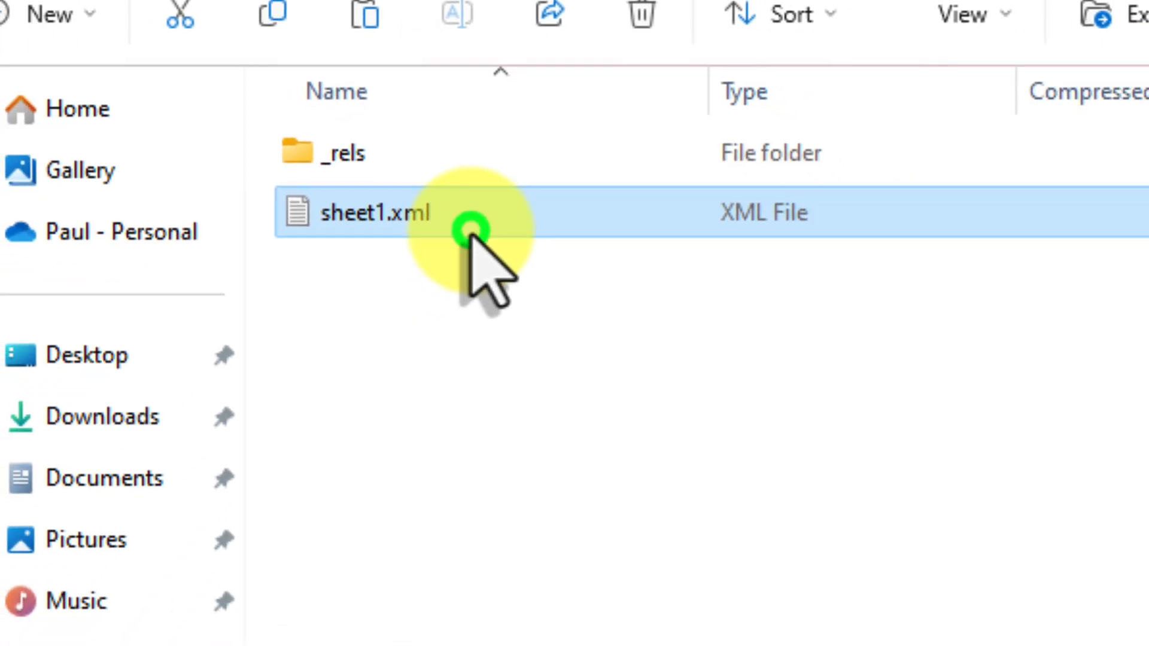
pyautogui.rightClick(470, 231)
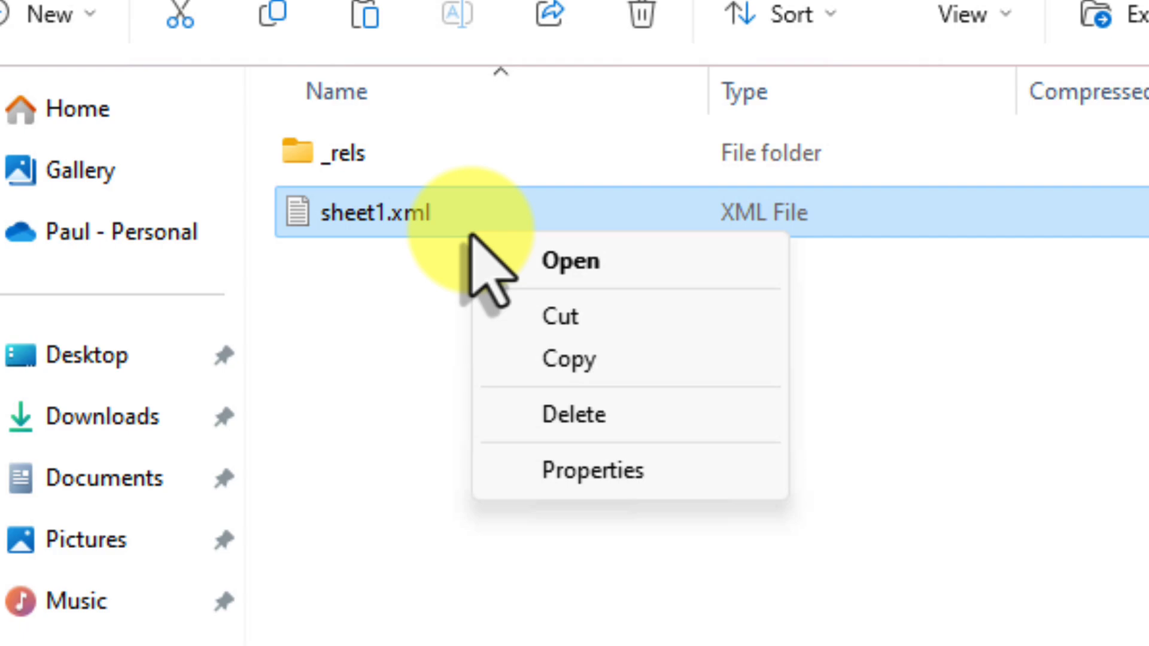
pyautogui.click(568, 359)
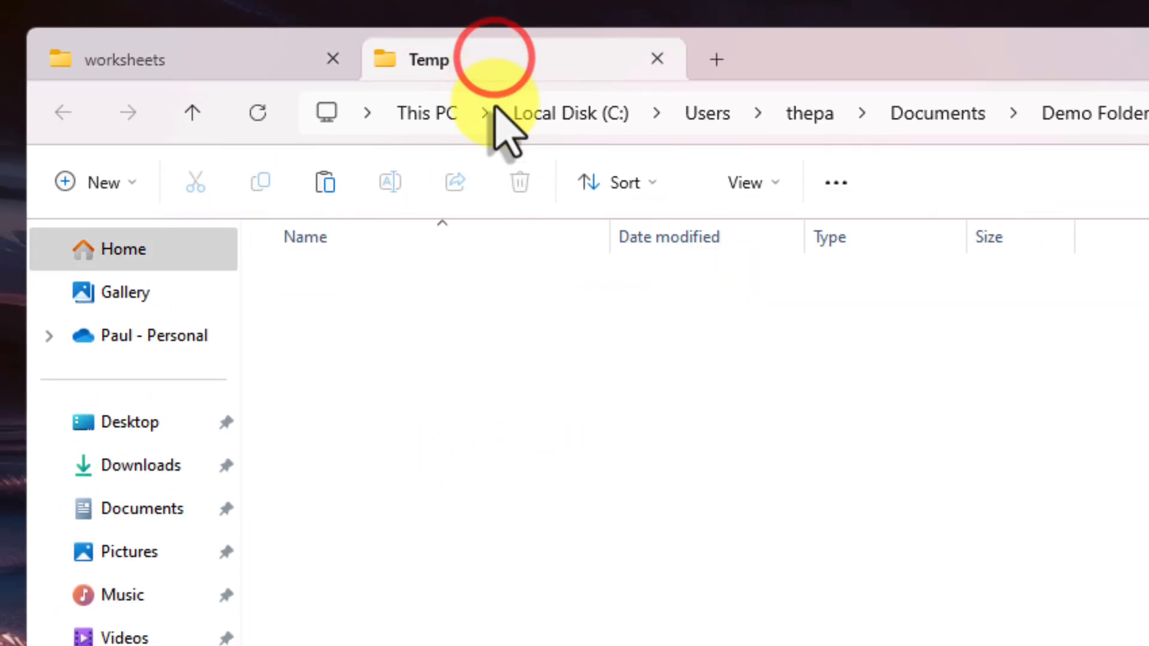
pyautogui.moveTo(498, 359)
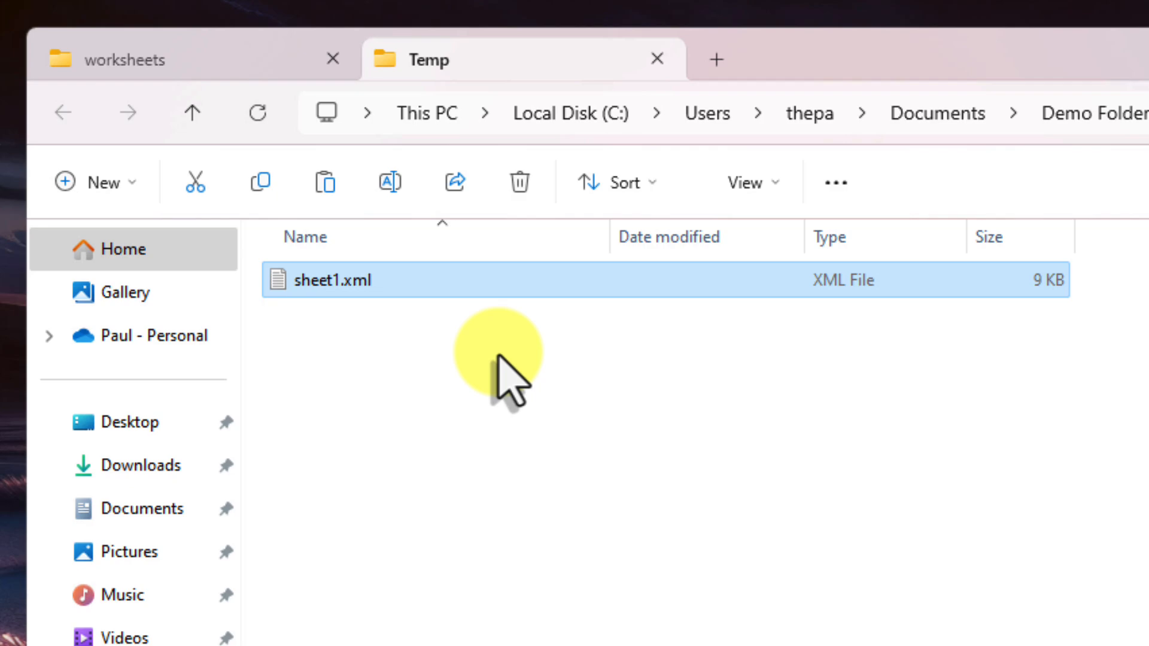
pyautogui.click(463, 345)
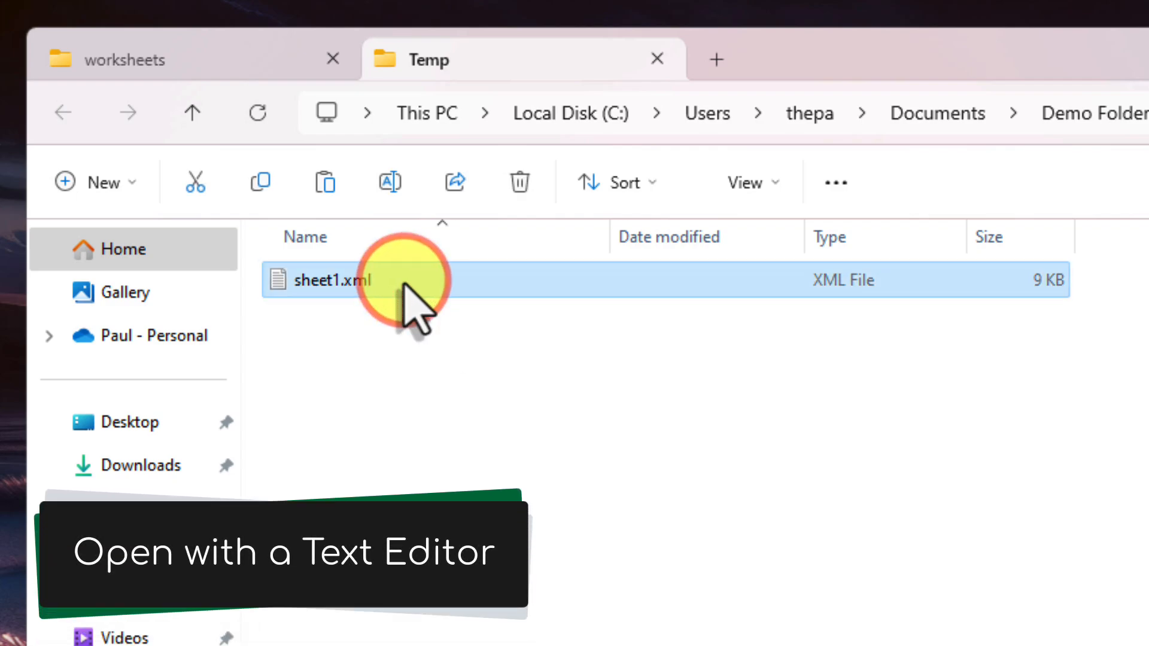
# Open the Temp copy of sheet1.xml with Notepad via Open with
pyautogui.rightClick(330, 280)
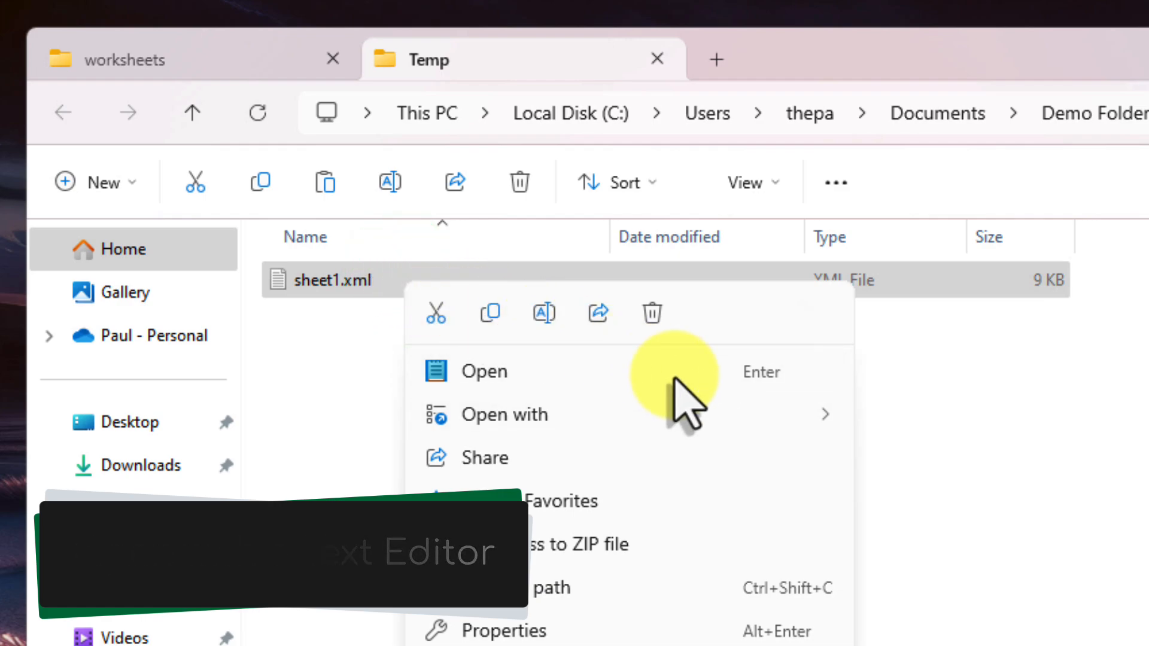
pyautogui.click(504, 414)
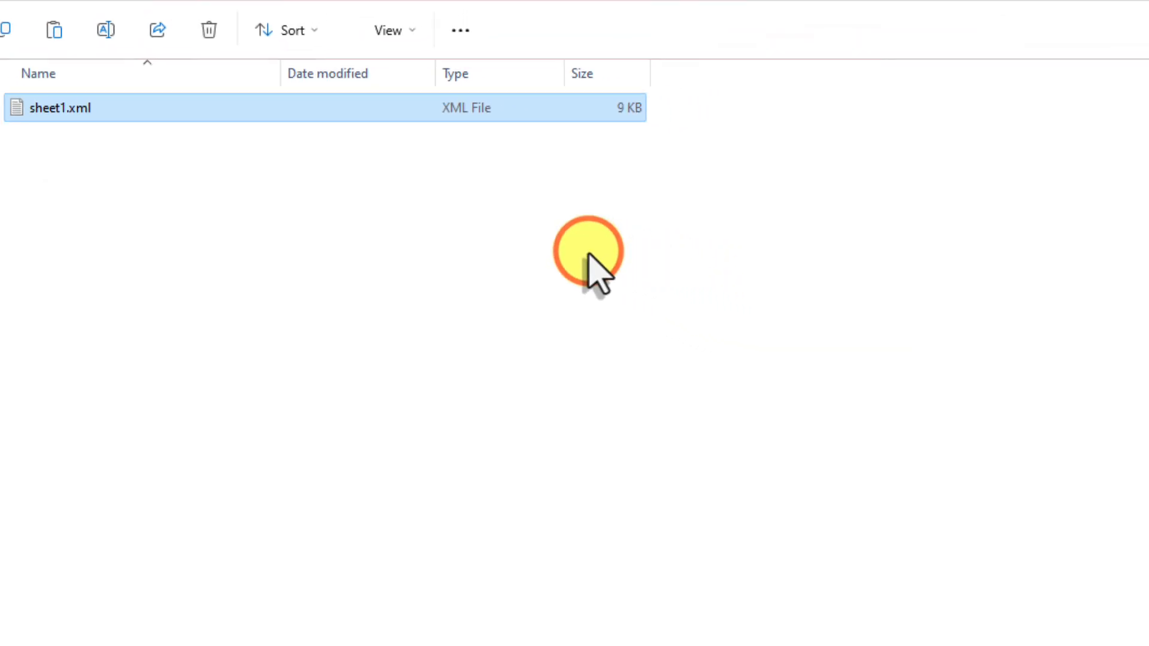
pyautogui.doubleClick(61, 108)
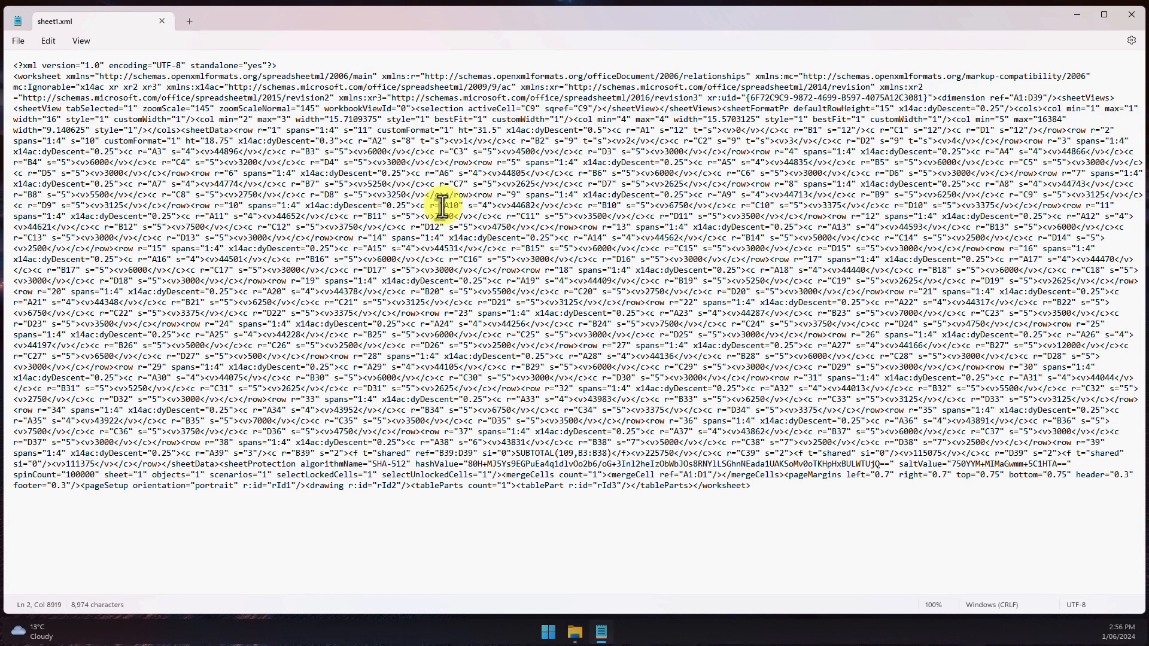
# Find 'sheetprotection', delete the whole <sheetProtection …/> tag and save the file
pyautogui.press('ctrl+f')
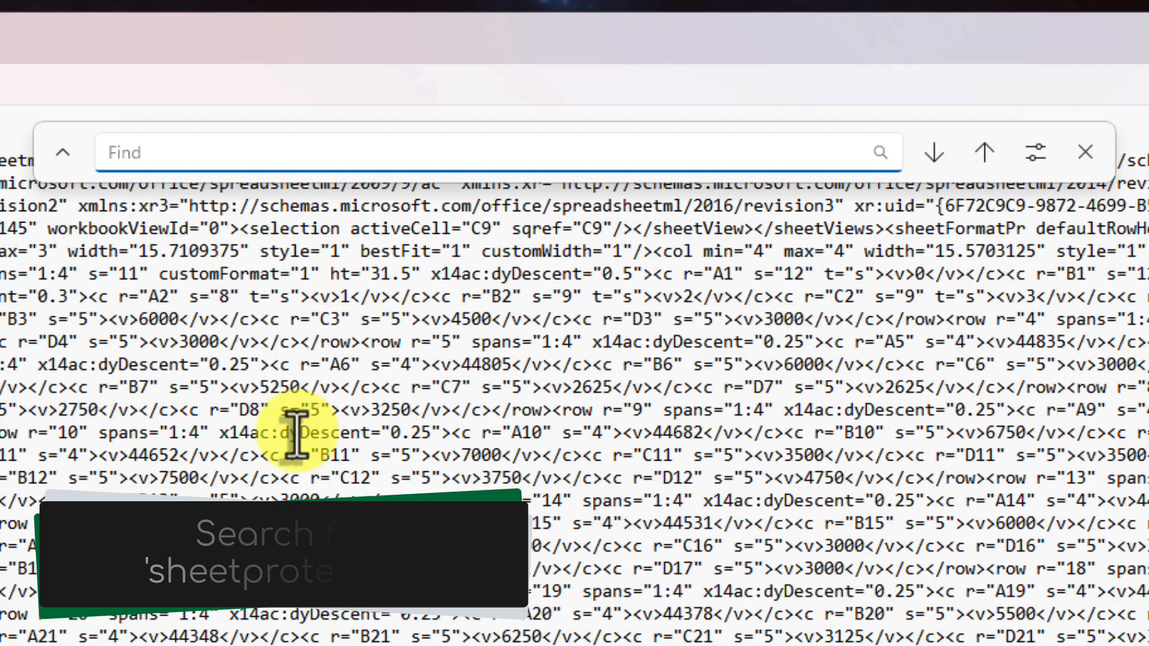
pyautogui.moveTo(234, 220)
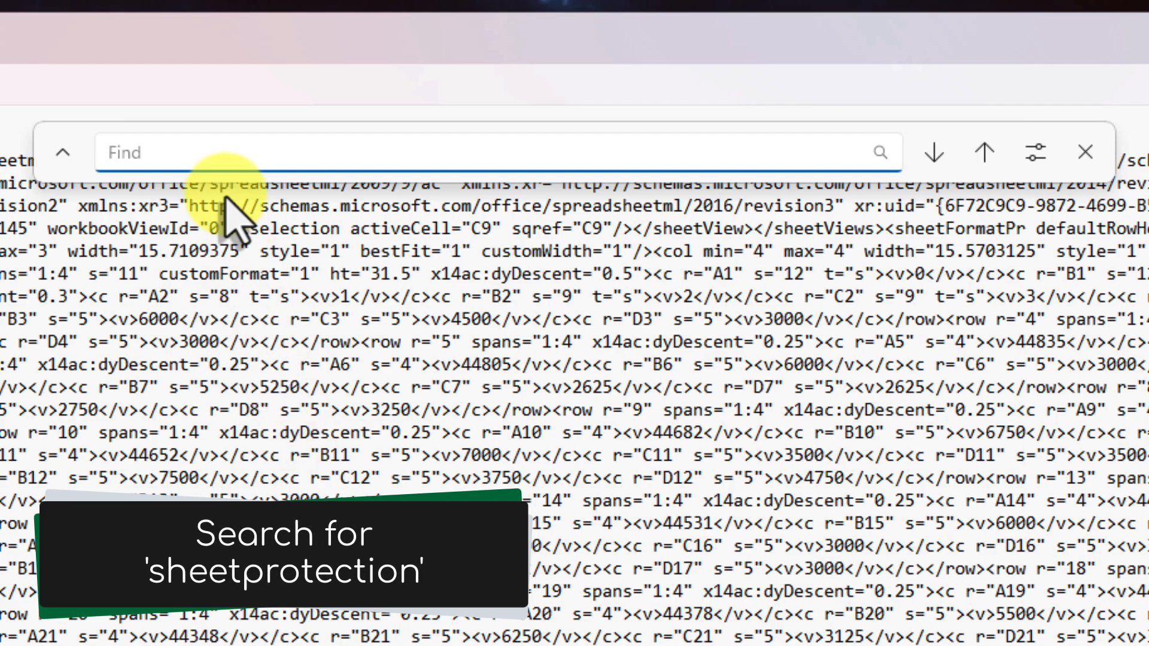
pyautogui.write('sheetp')
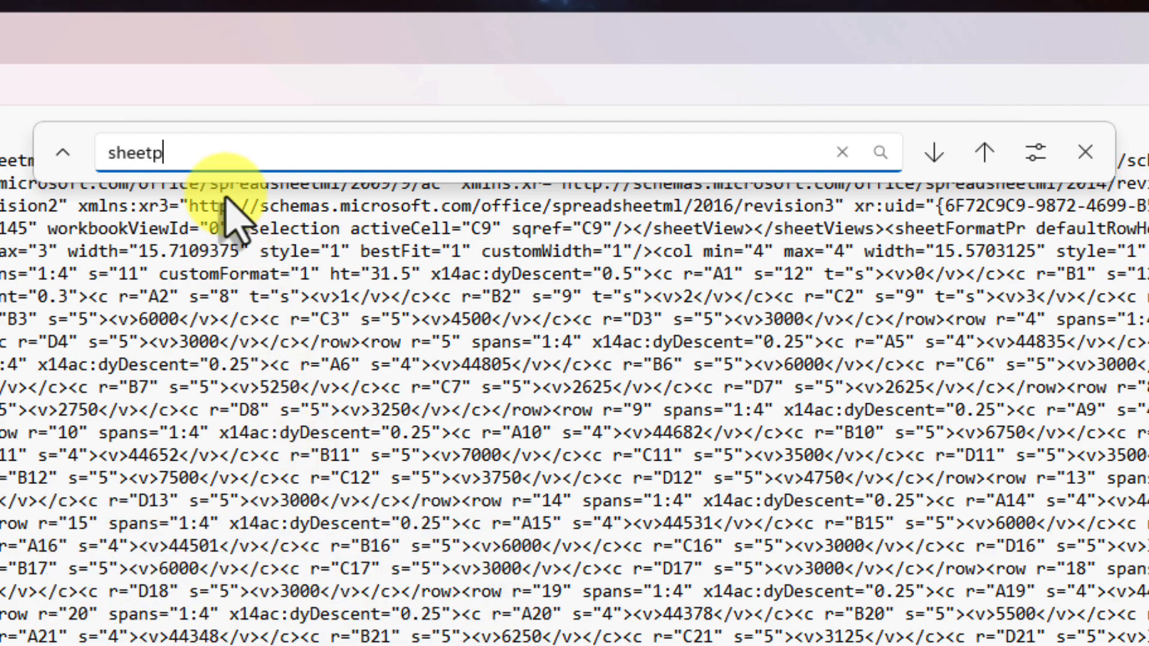
pyautogui.write('rotection')
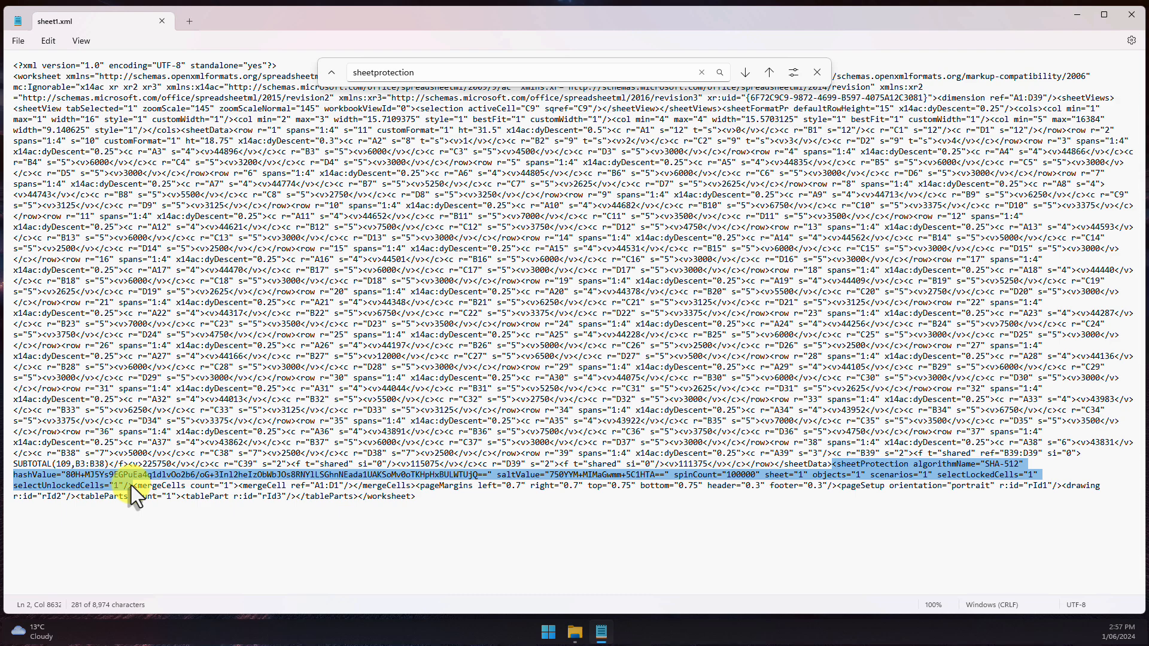
pyautogui.press('Delete')
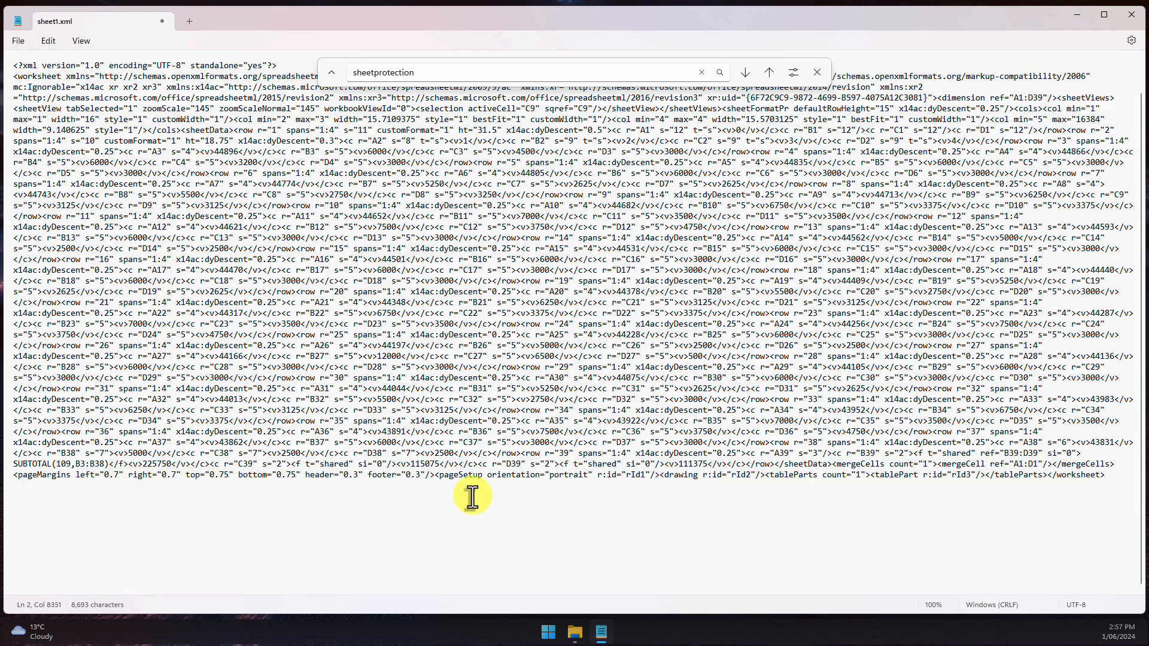
pyautogui.moveTo(723, 505)
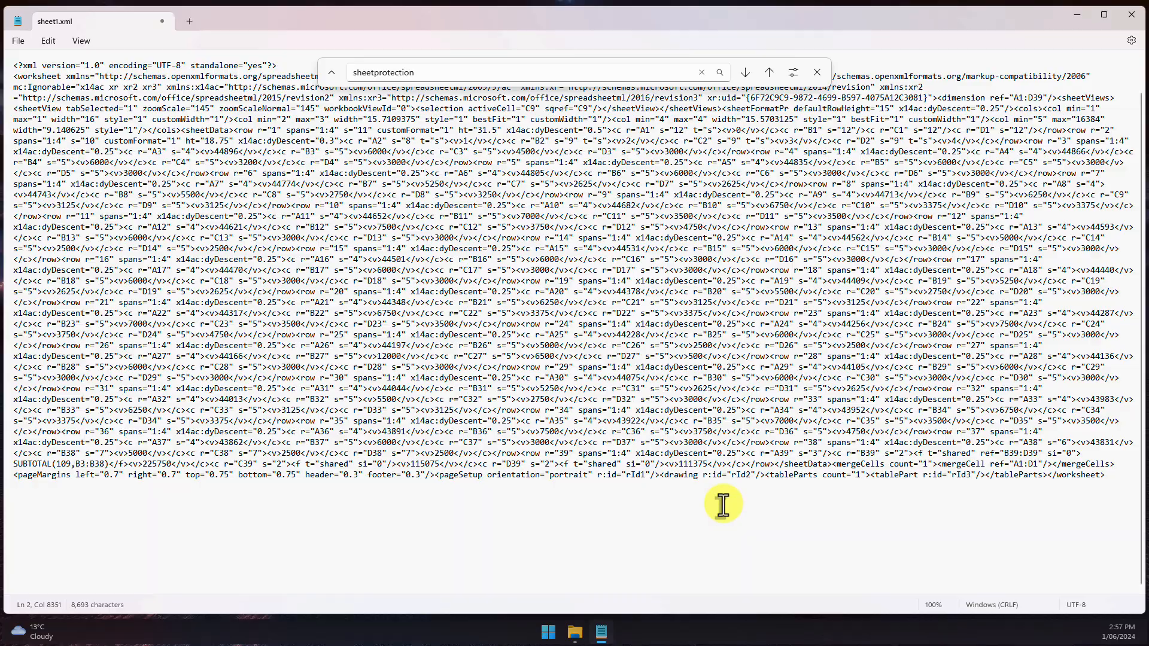
pyautogui.click(816, 71)
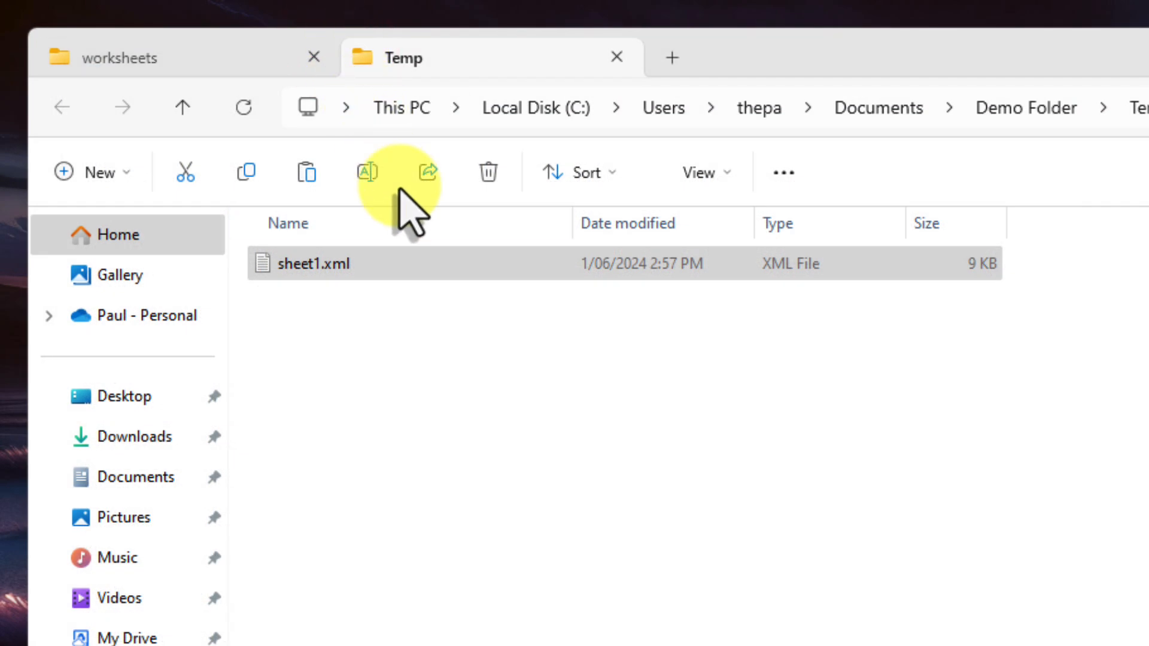
# Drop the edited sheet1.xml into the archive's worksheets folder with Copy and Replace, then return to Demo Folder
pyautogui.click(440, 263)
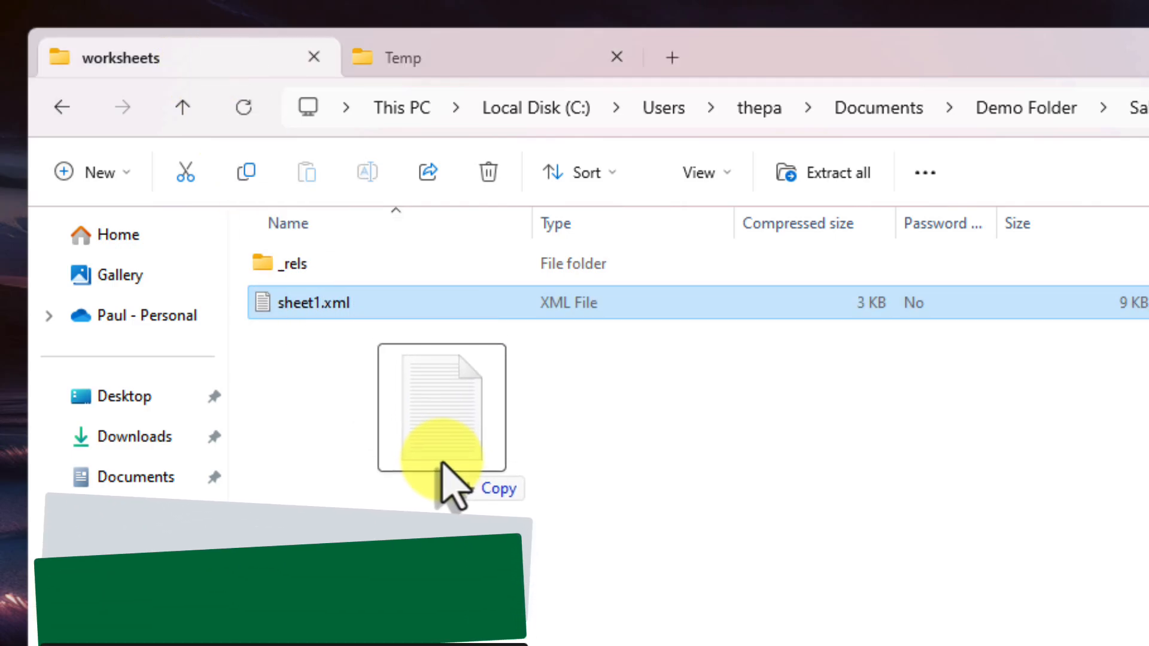
pyautogui.click(442, 407)
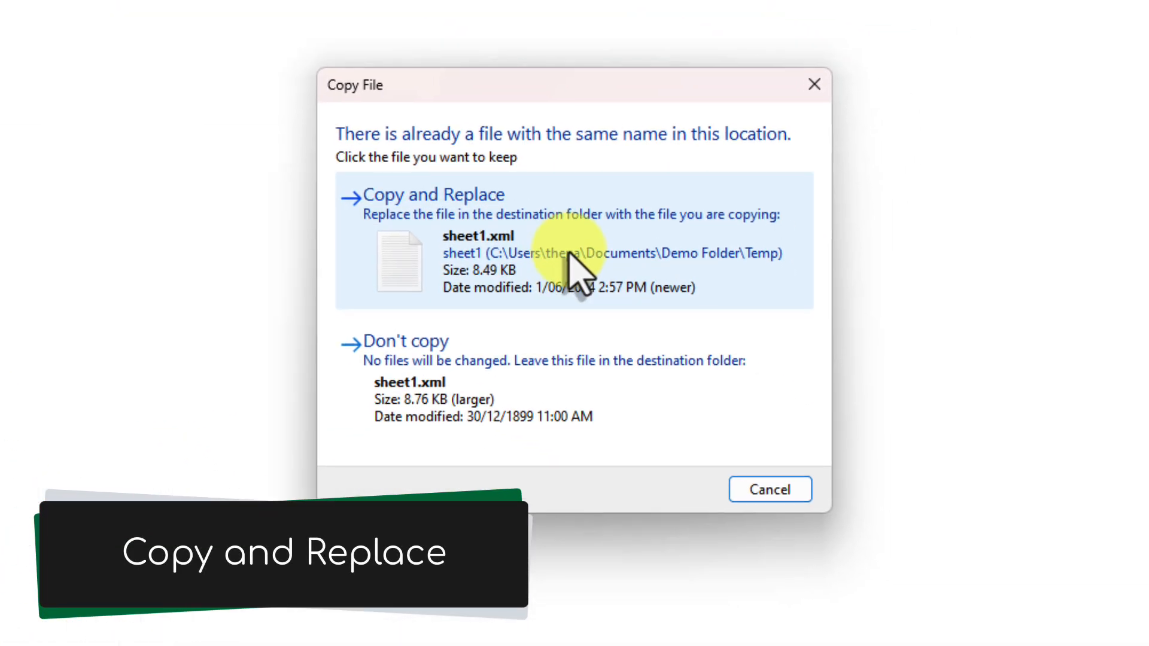
pyautogui.click(433, 193)
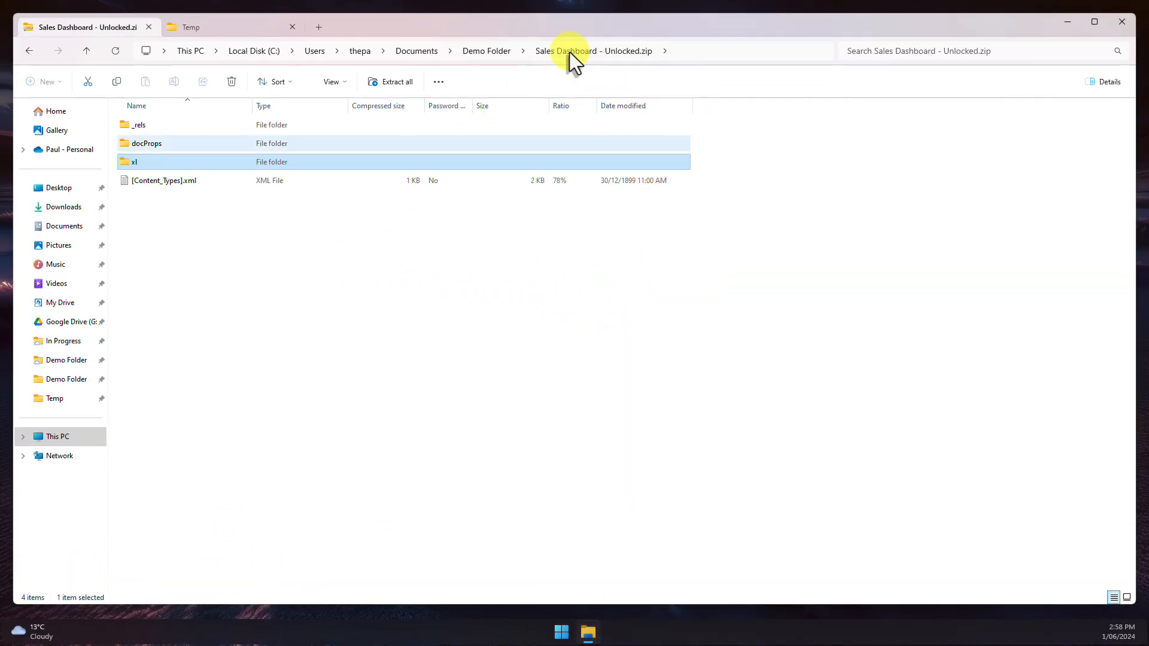
pyautogui.click(486, 50)
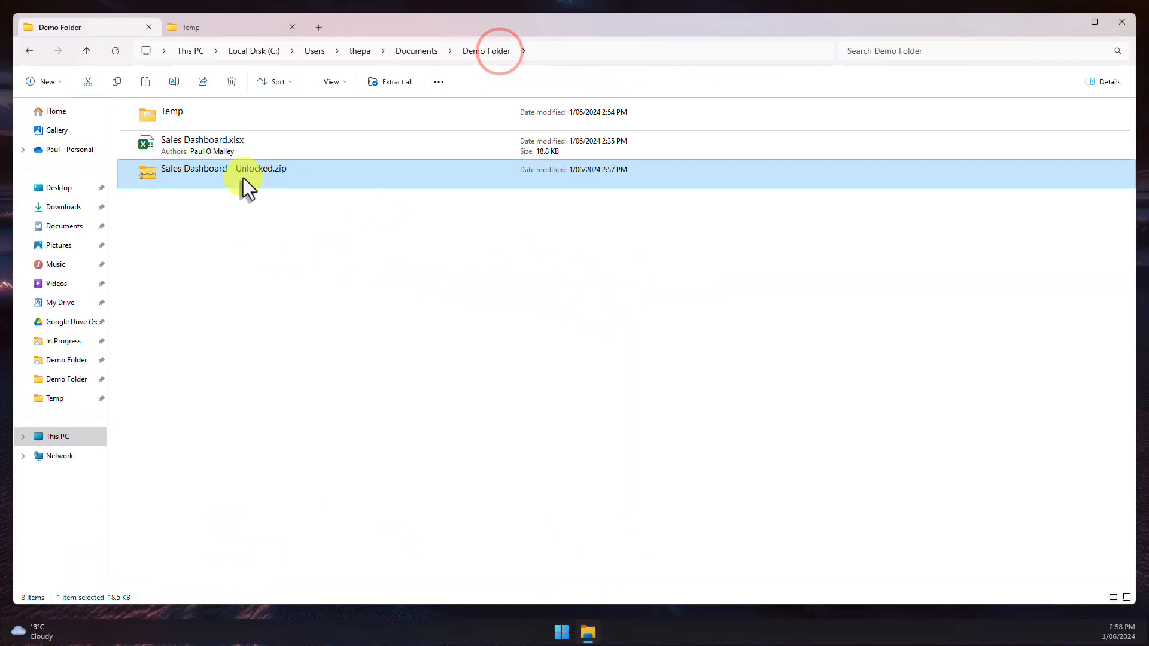
# Rename the archive back to Sales Dashboard - Unlocked.xlsx and open it in Excel
pyautogui.rightClick(224, 168)
pyautogui.write('xlsx')
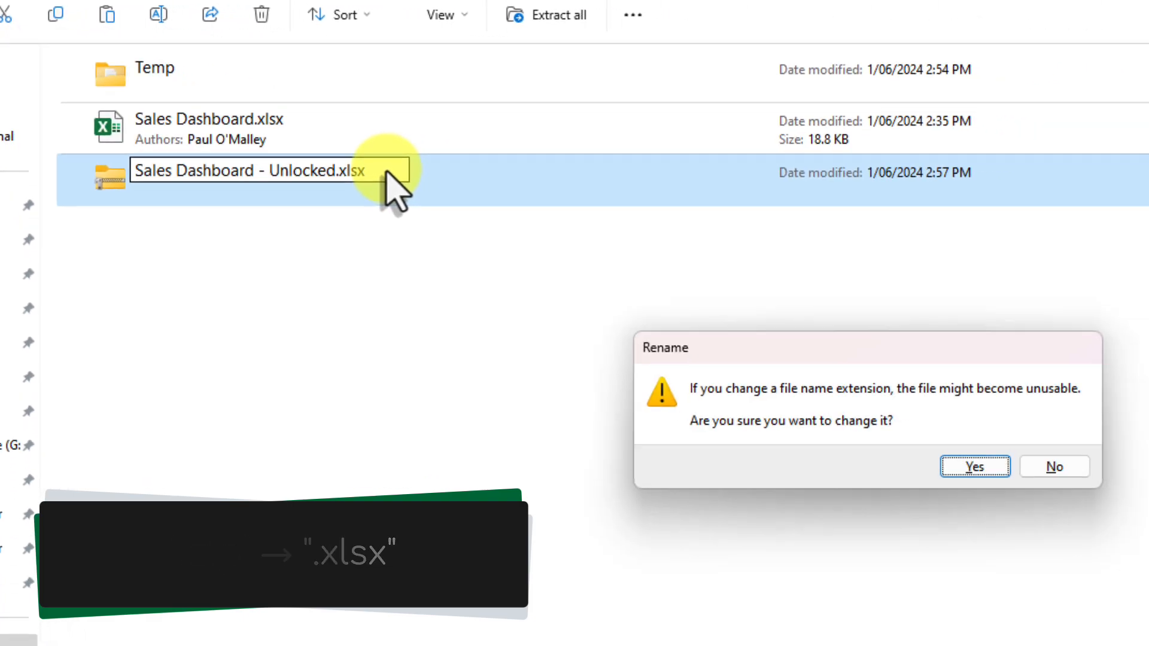
pyautogui.click(974, 467)
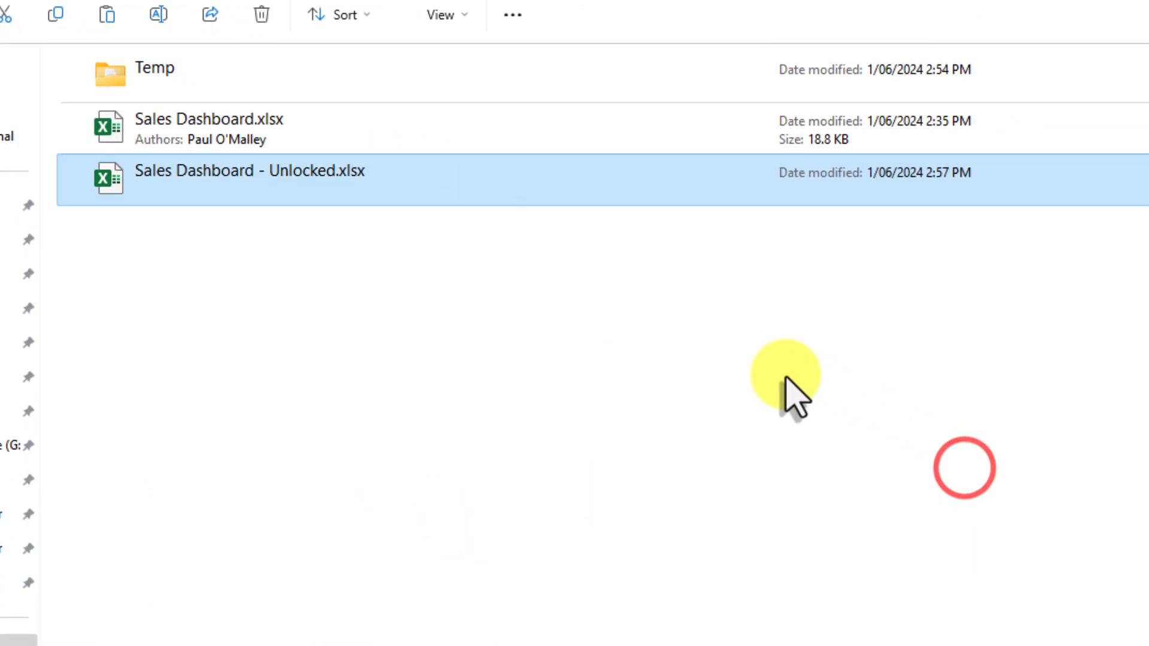
pyautogui.doubleClick(249, 170)
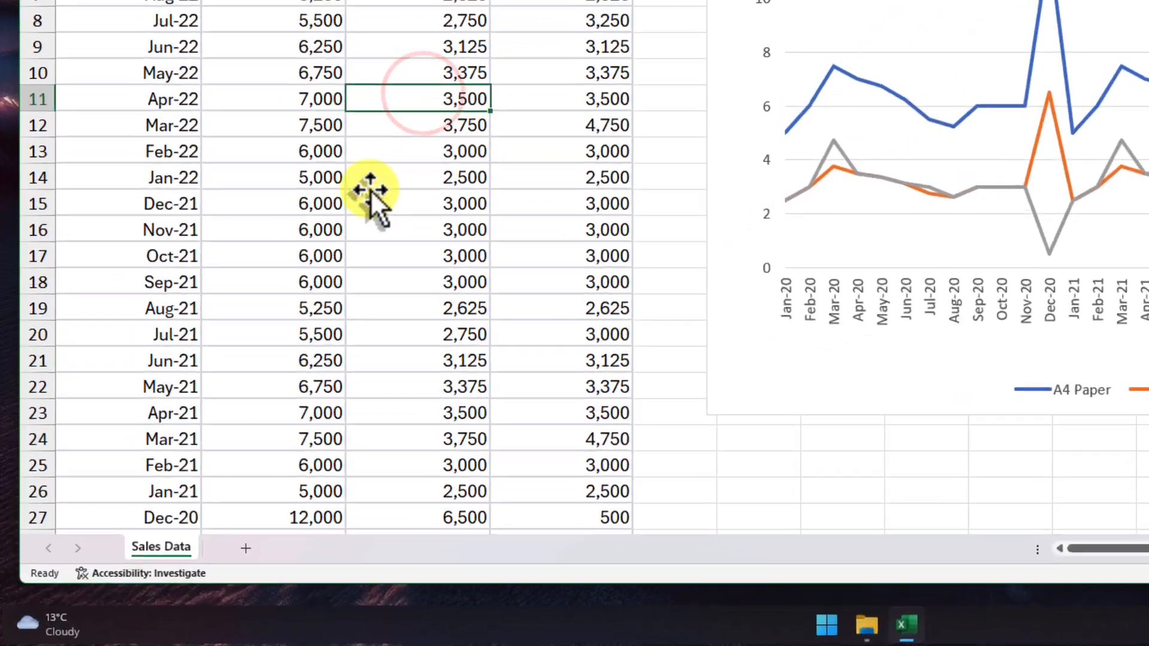
# Confirm the Sales Data sheet is editable, then minimise Excel and File Explorer to the desktop
pyautogui.rightClick(160, 547)
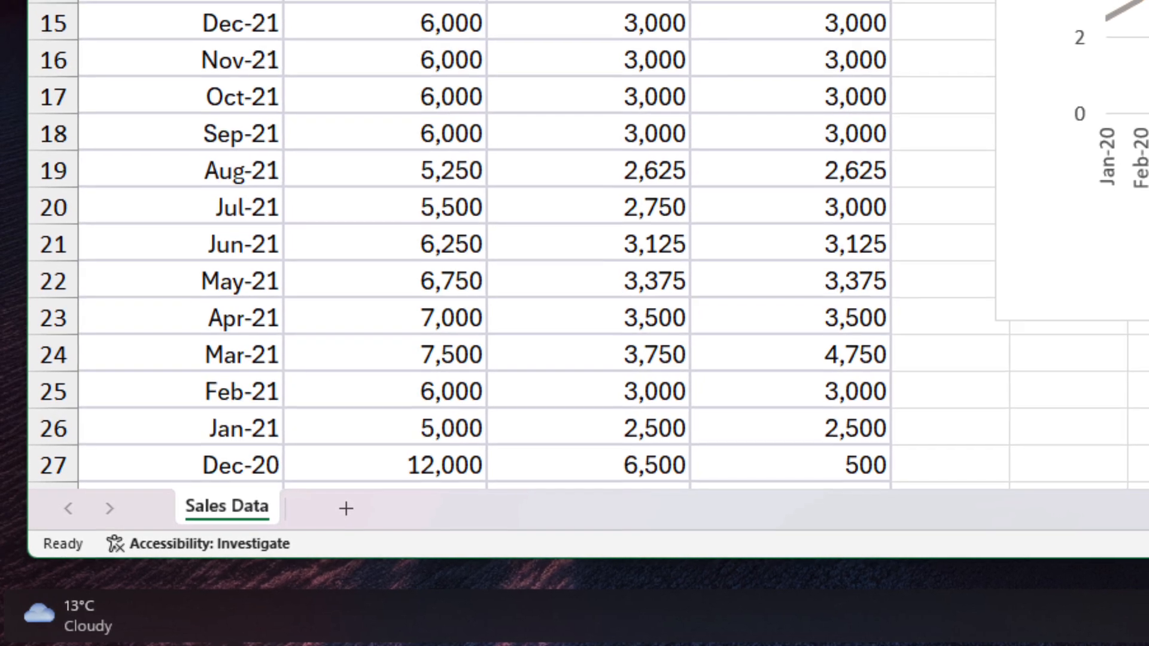
pyautogui.scroll(3)
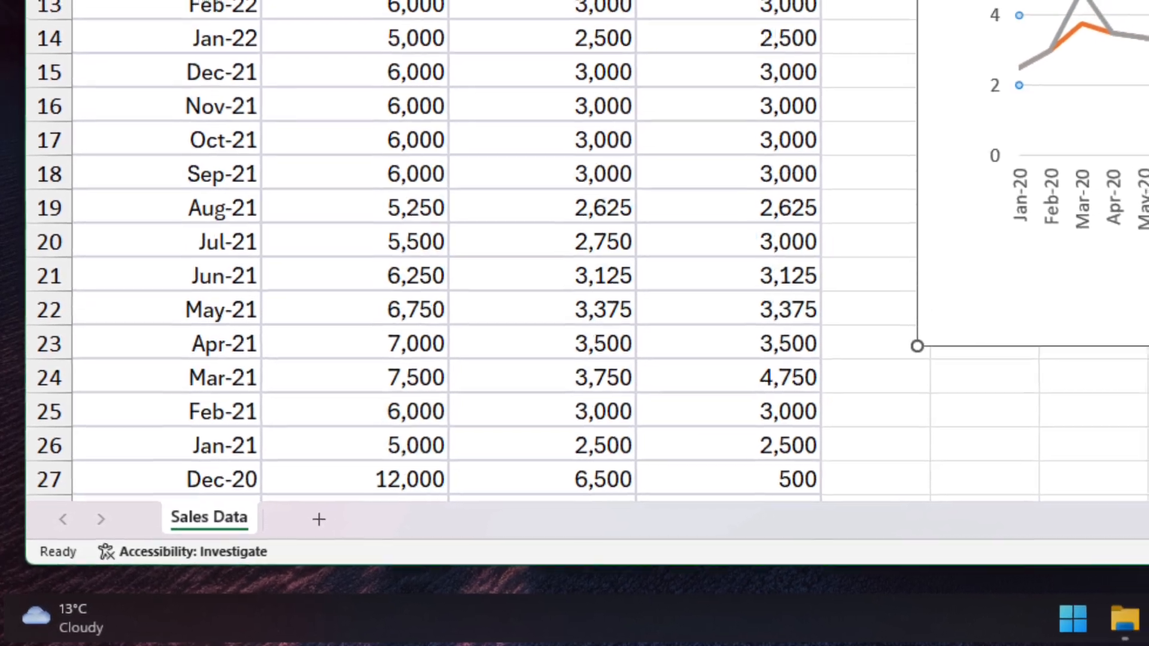
pyautogui.click(747, 70)
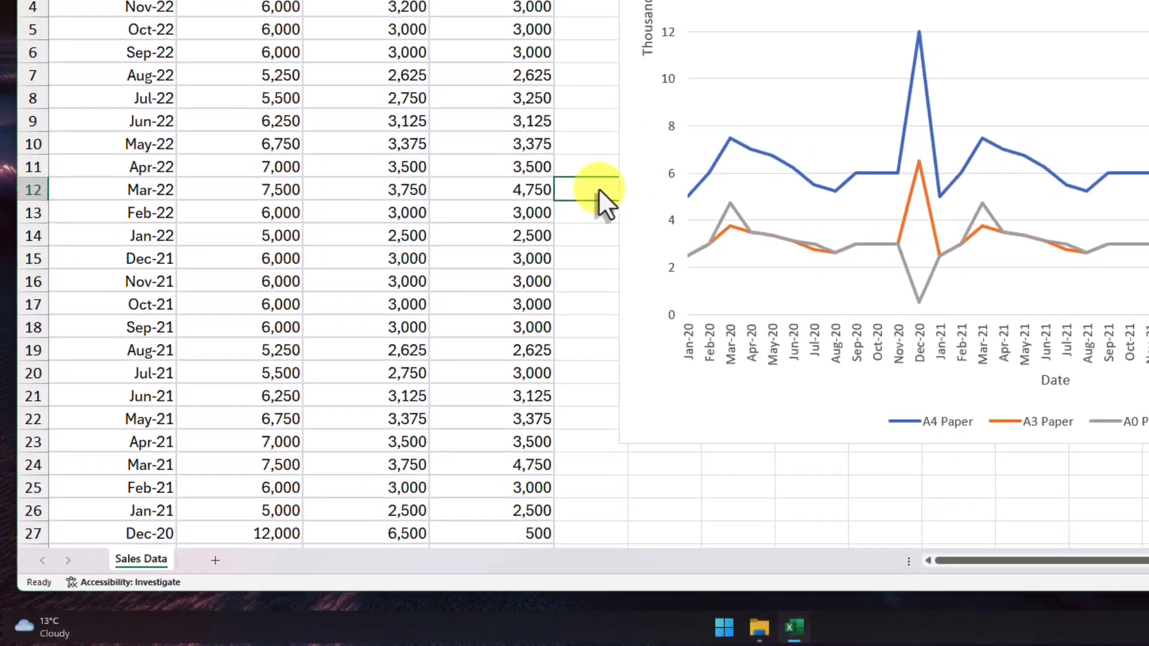
pyautogui.scroll(3)
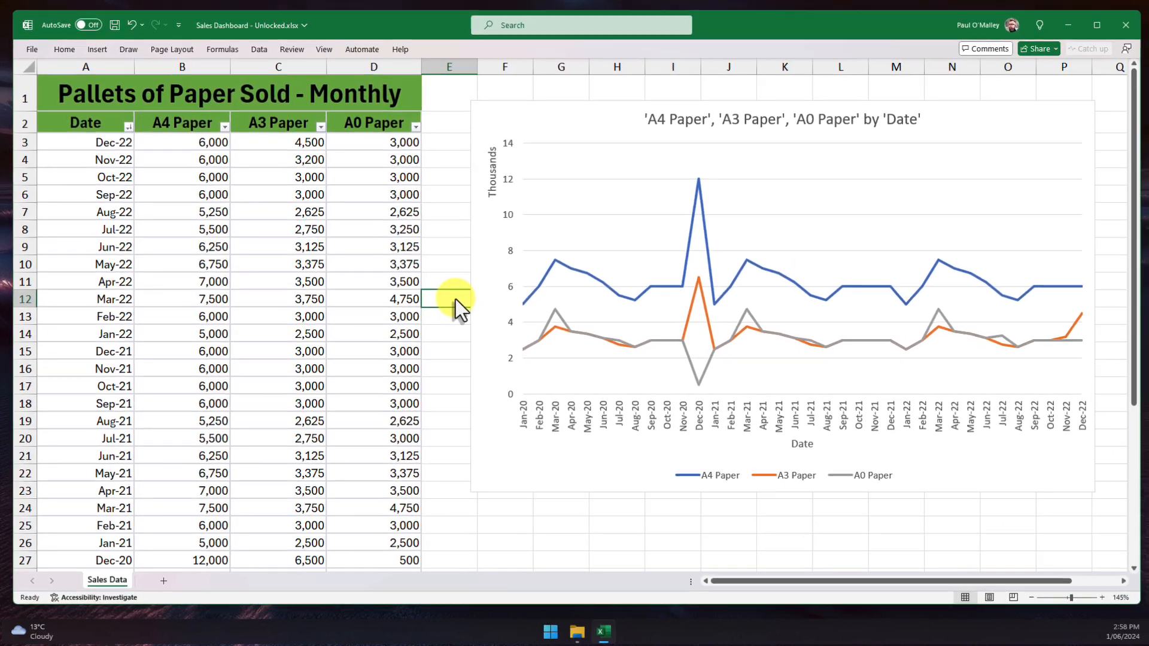
pyautogui.click(1066, 22)
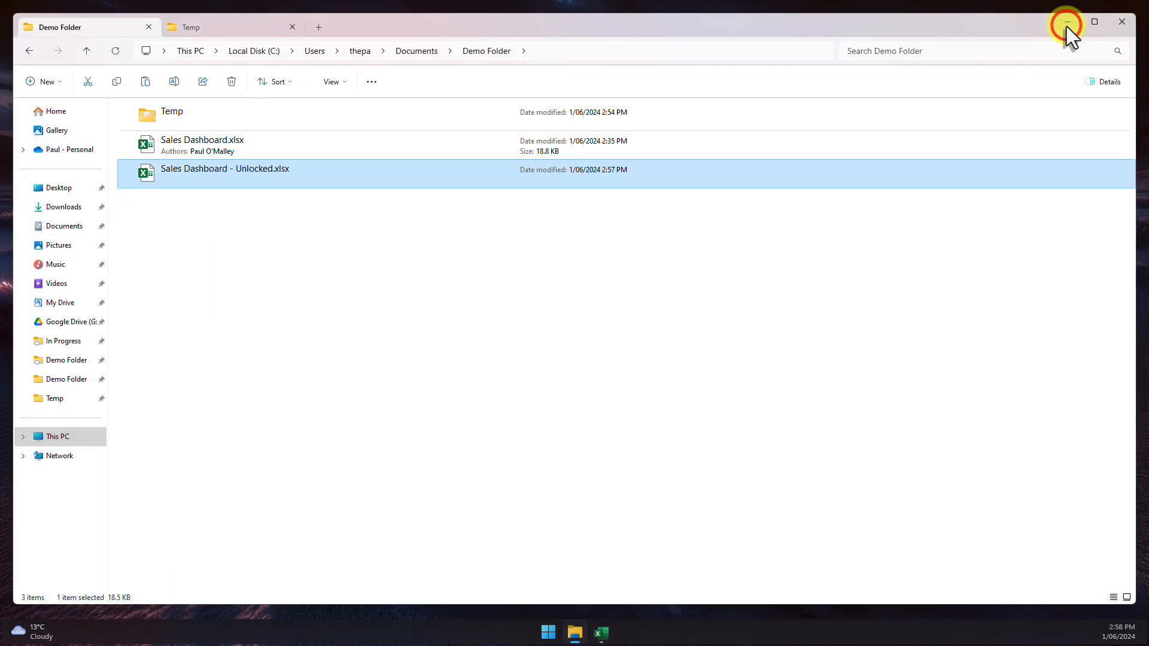
pyautogui.click(1067, 22)
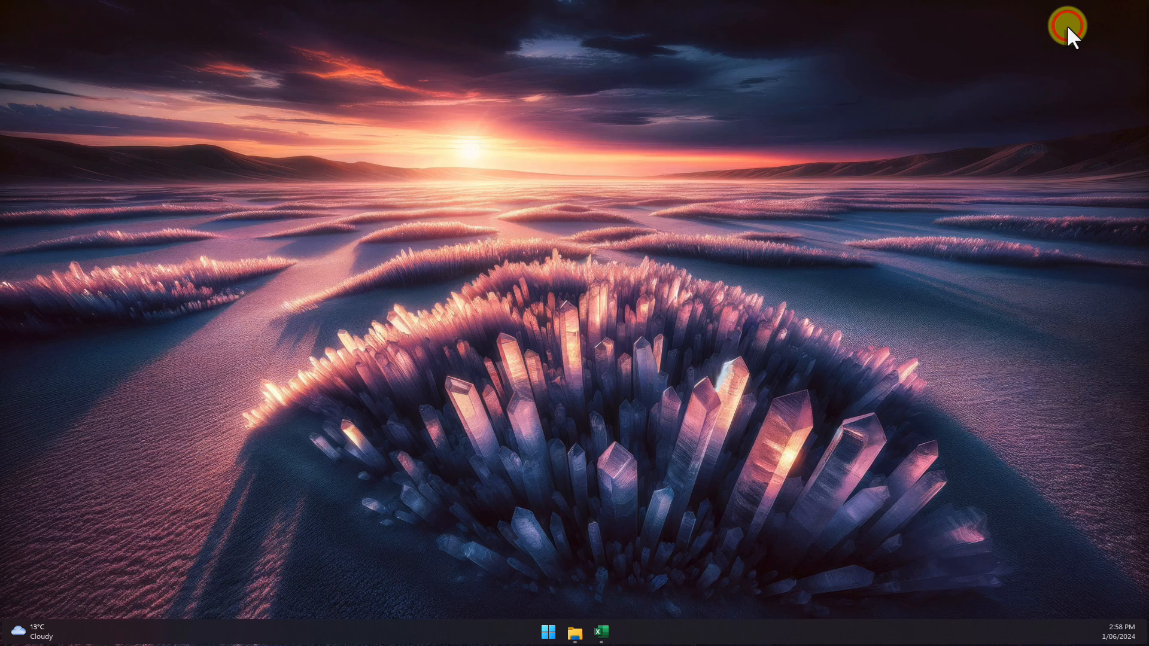